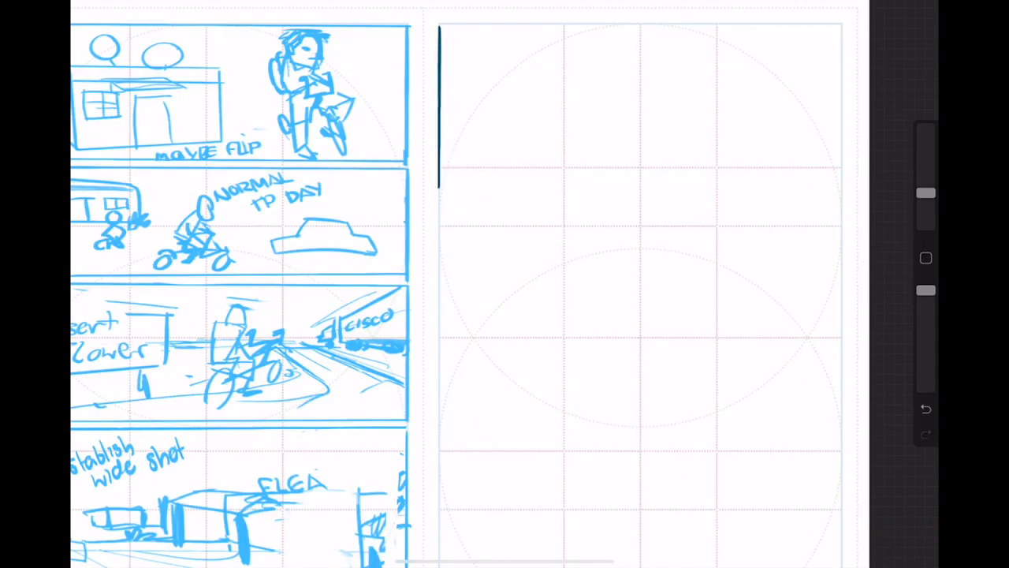
Ink the right edge and top line of a wide panel frame atop the right page
drag(838, 28, 838, 197)
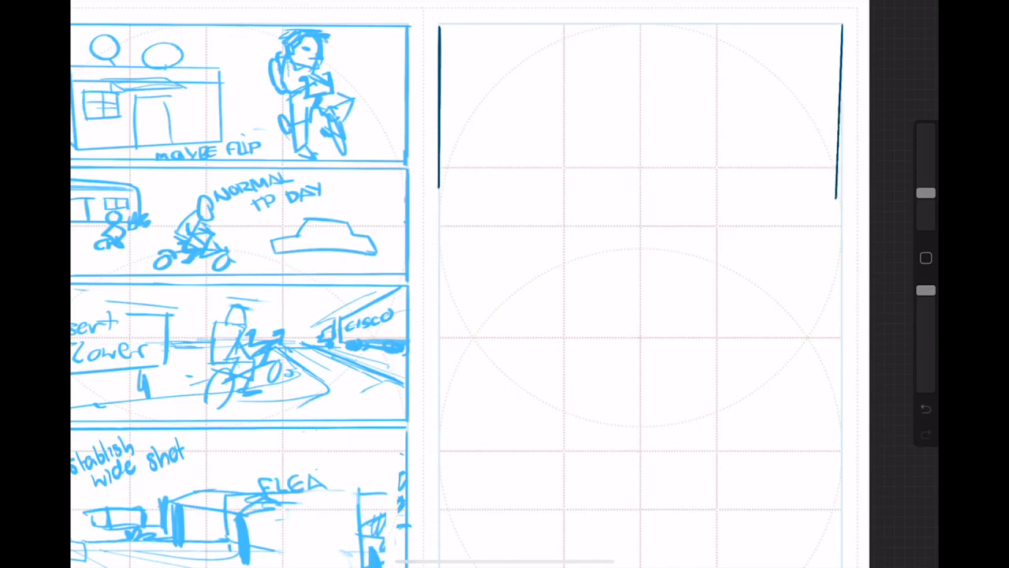
drag(840, 24, 840, 193)
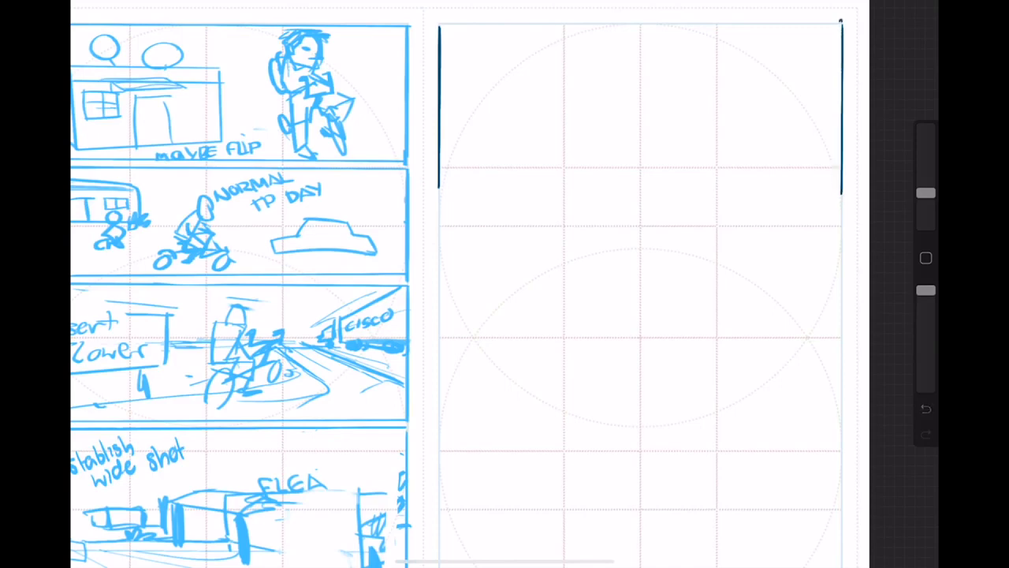
drag(441, 26, 768, 26)
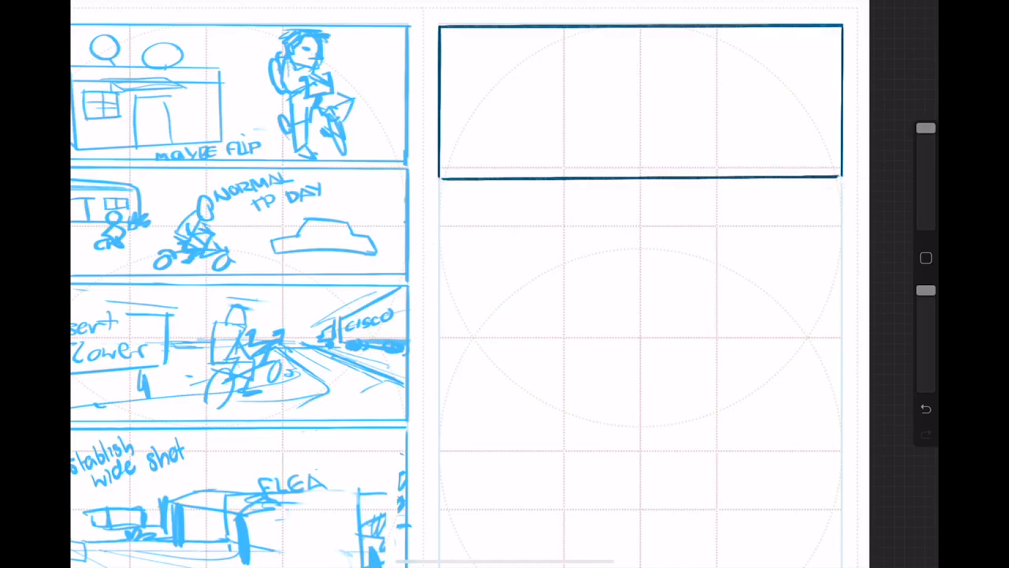
Sketch the awning roof line, a vanishing point, and the counter with a receding ground line
scroll(down, 3)
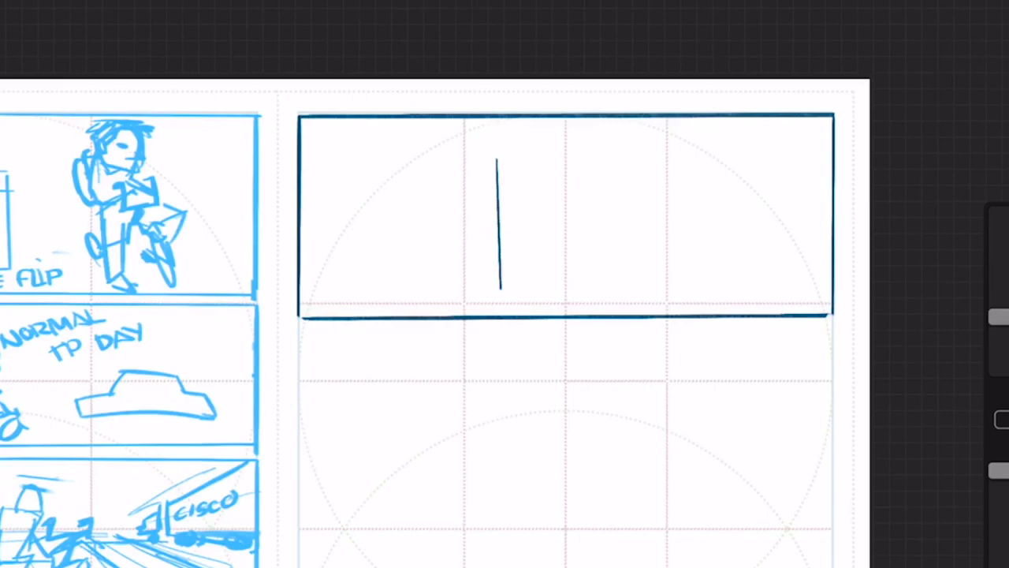
drag(304, 136, 498, 162)
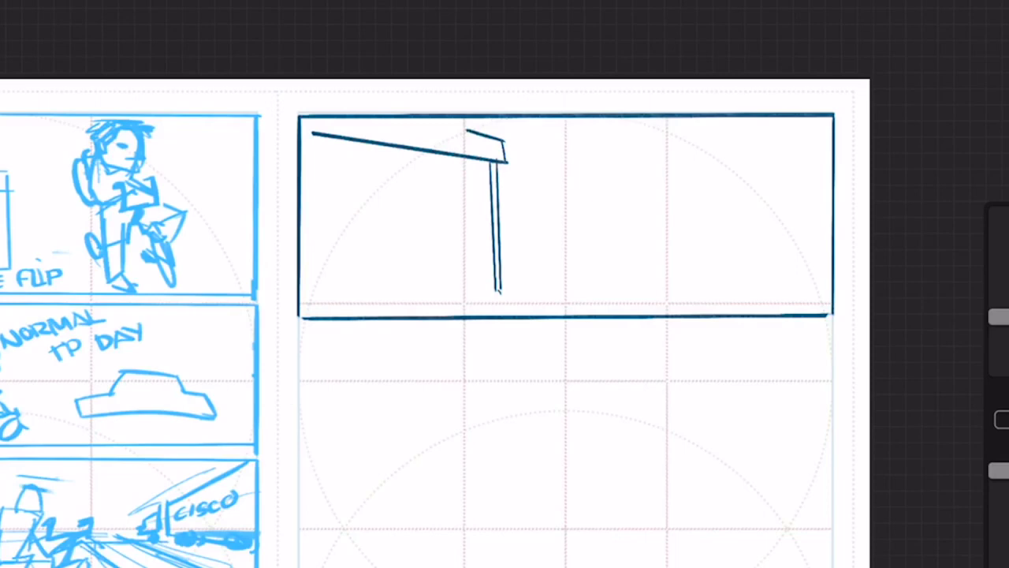
drag(296, 296, 674, 221)
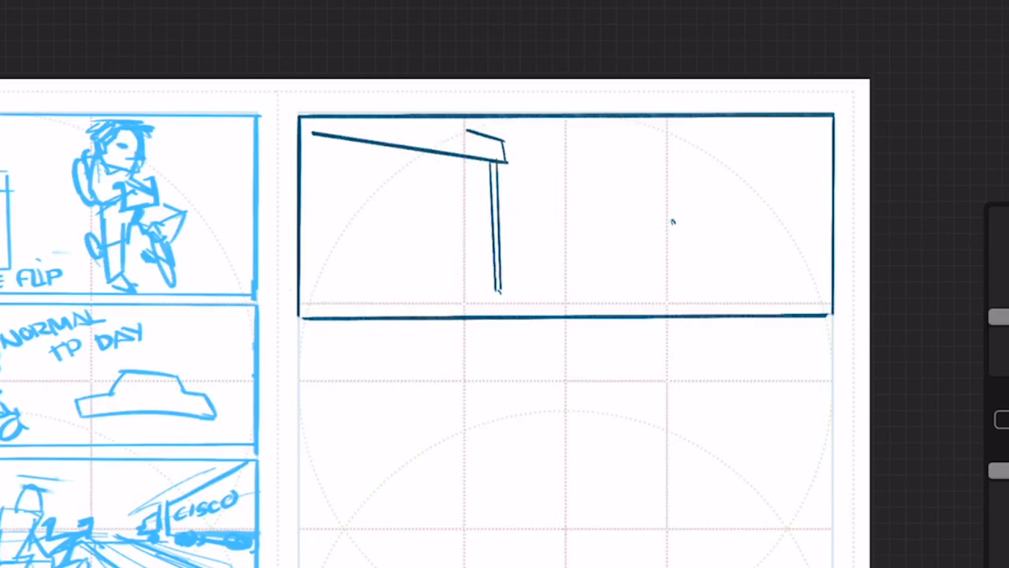
drag(334, 306, 673, 230)
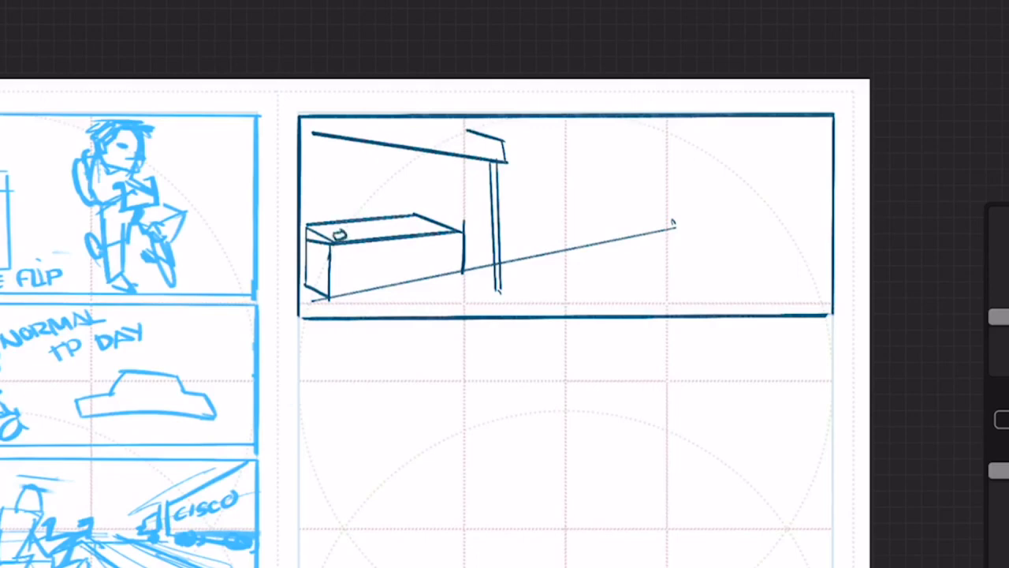
Sketch a row of goods along the counter top and a bearded shopkeeper behind it
drag(343, 229, 374, 230)
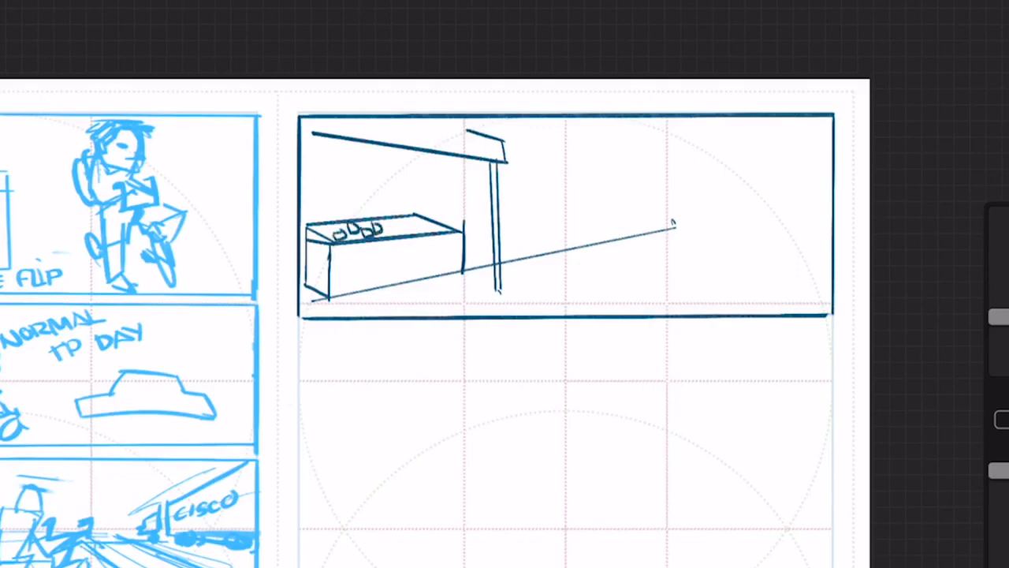
drag(378, 229, 442, 229)
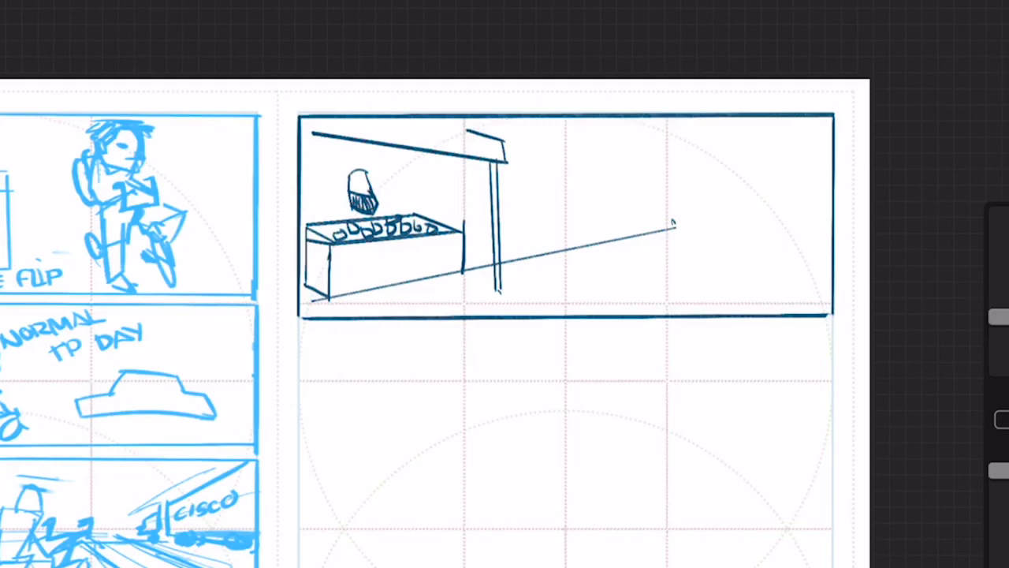
drag(339, 181, 363, 166)
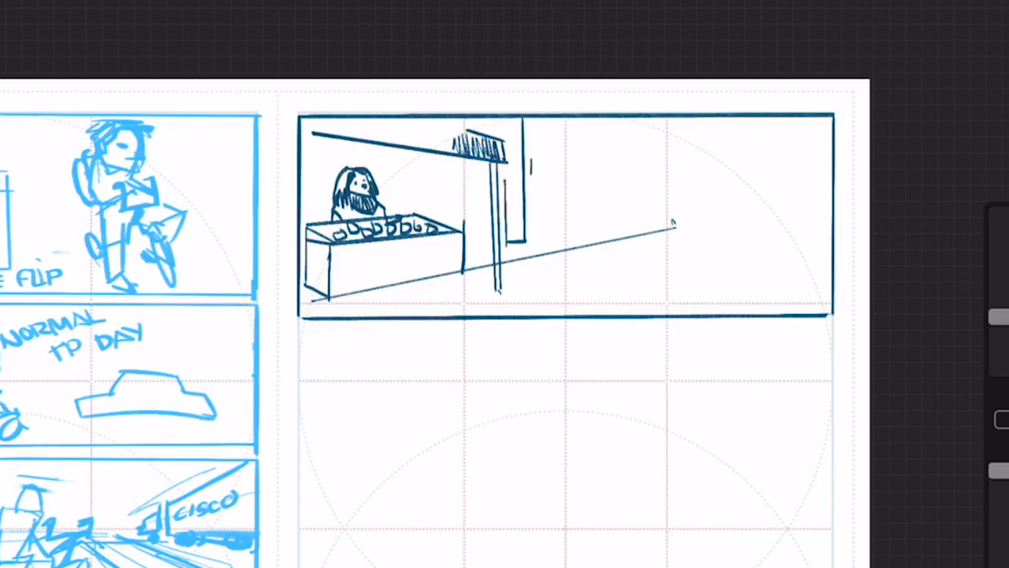
Draw vertical storefront wall lines, pots and bowls on the street, and a fringed hanging cloth
drag(544, 138, 540, 256)
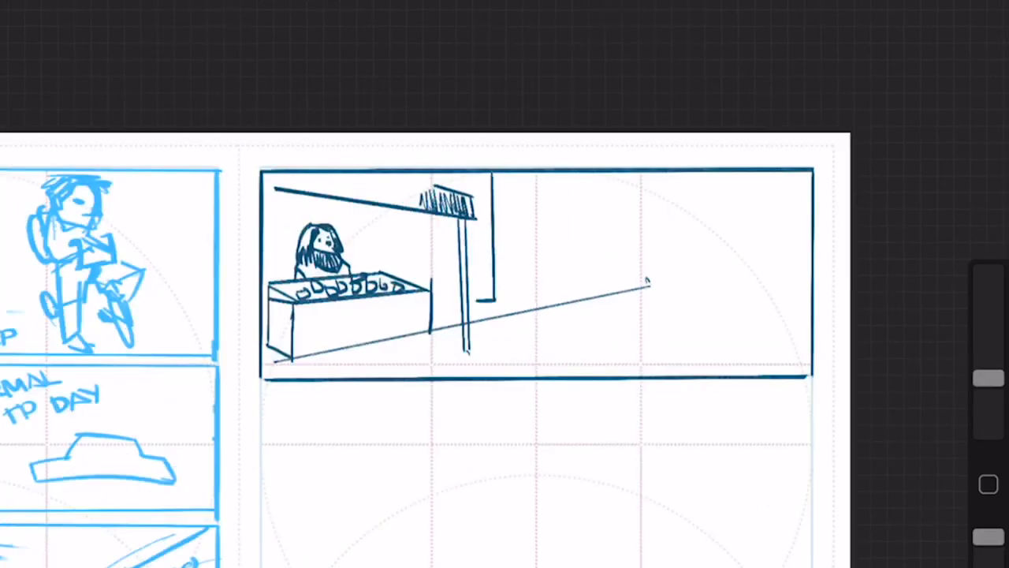
drag(503, 216, 496, 315)
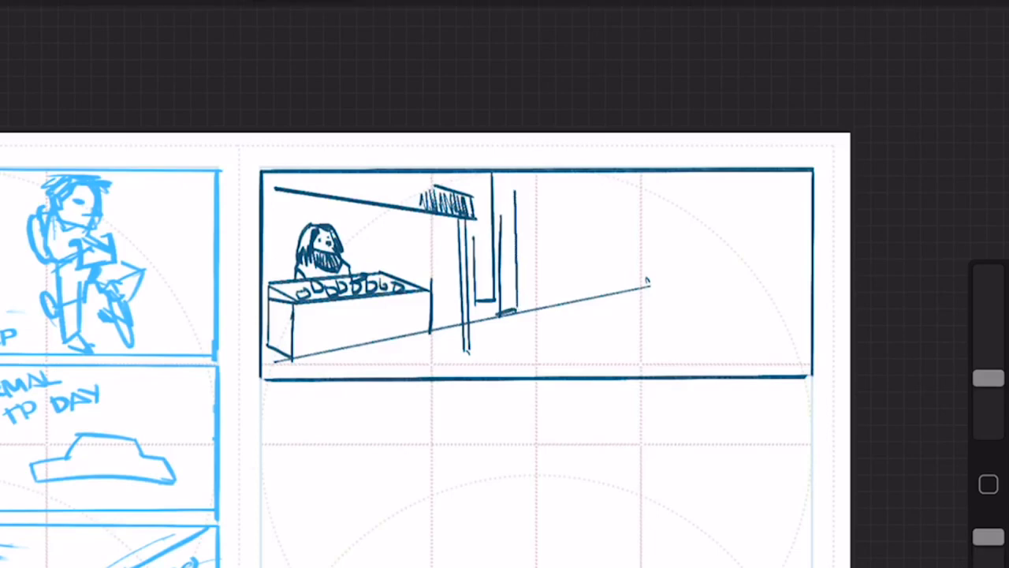
drag(536, 319, 572, 319)
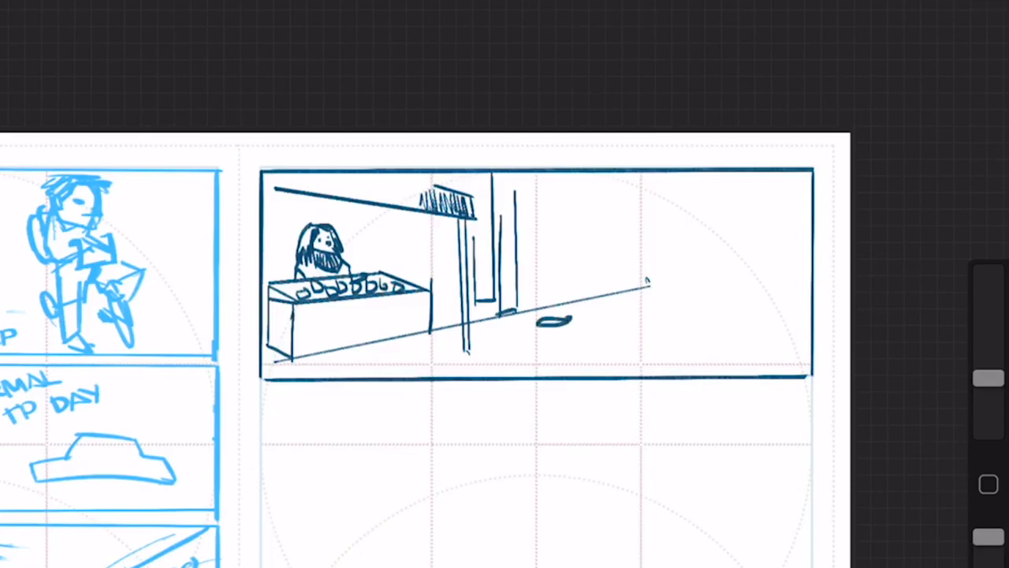
drag(544, 319, 568, 328)
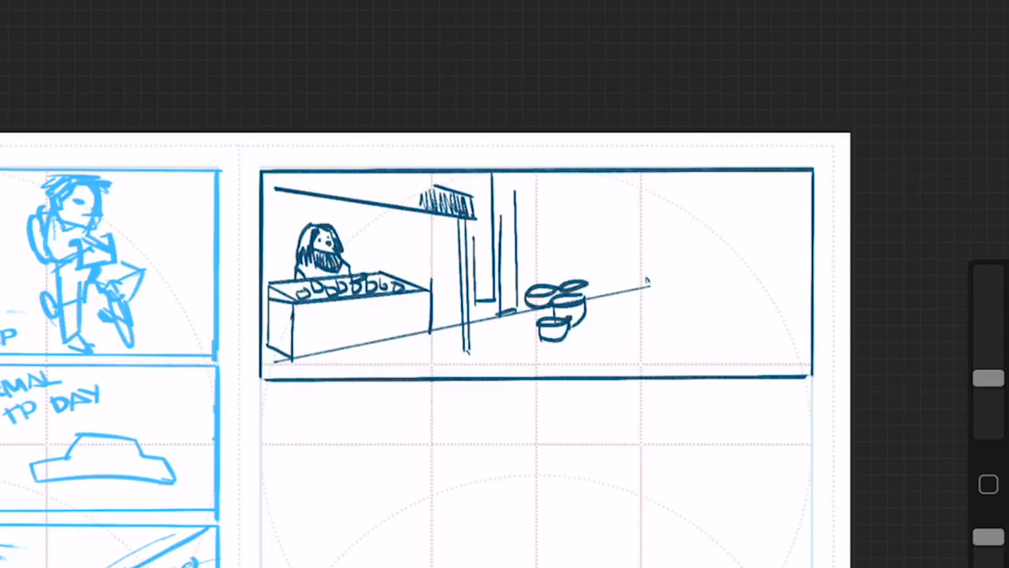
drag(607, 182, 588, 272)
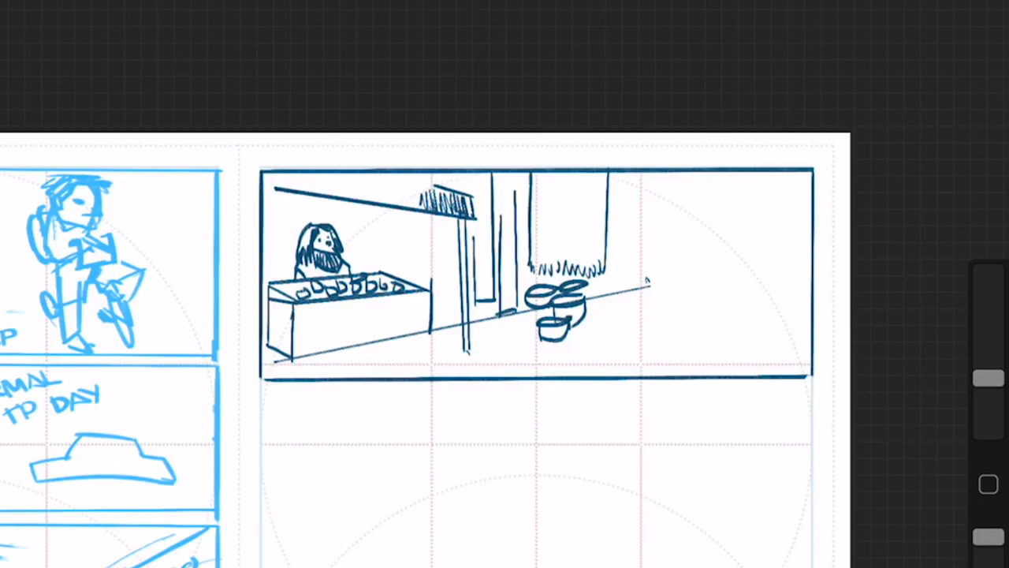
drag(560, 181, 584, 252)
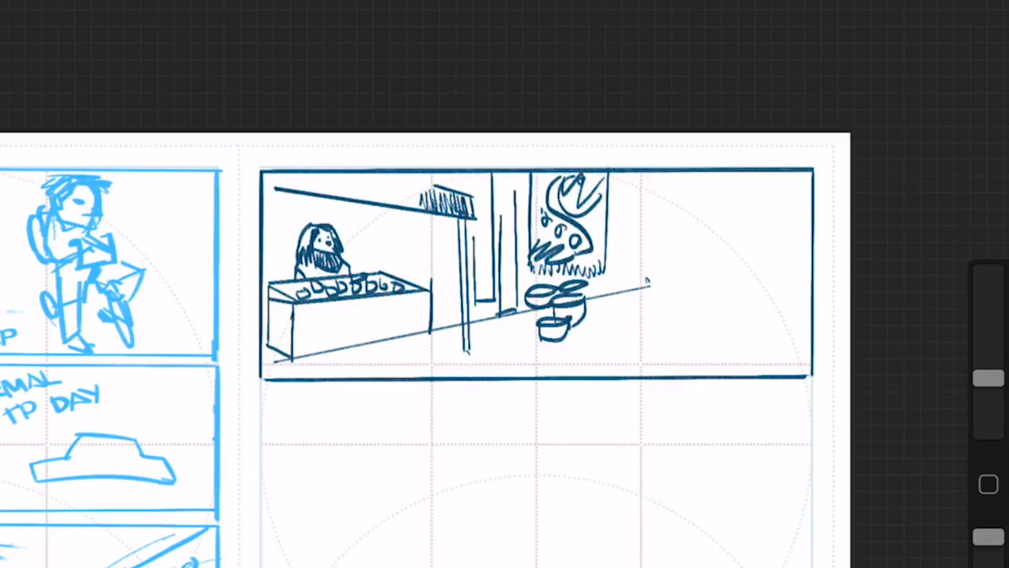
Sketch bunting across the panel top and add stall and lantern details on the right
drag(607, 185, 639, 213)
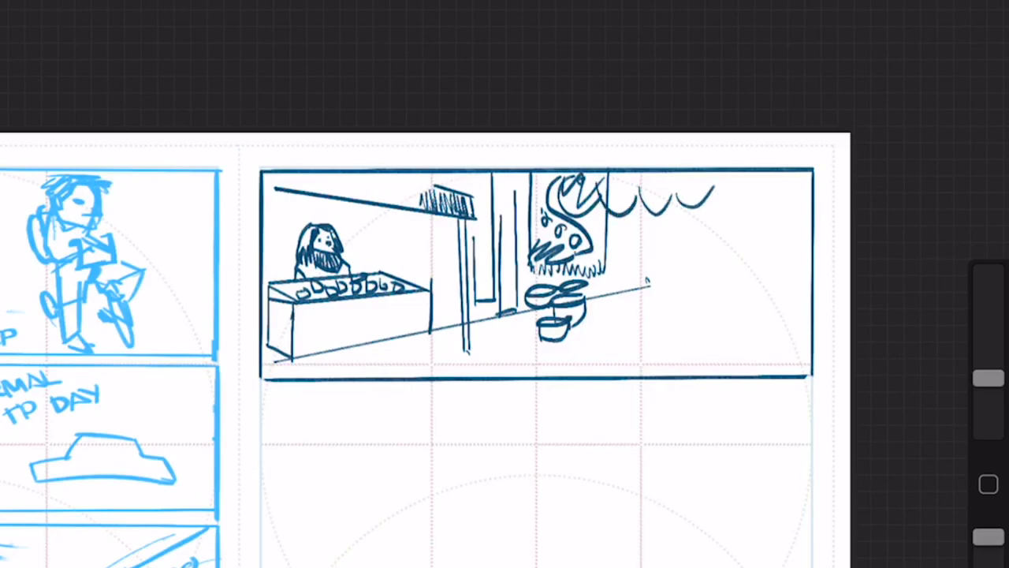
drag(686, 205, 709, 213)
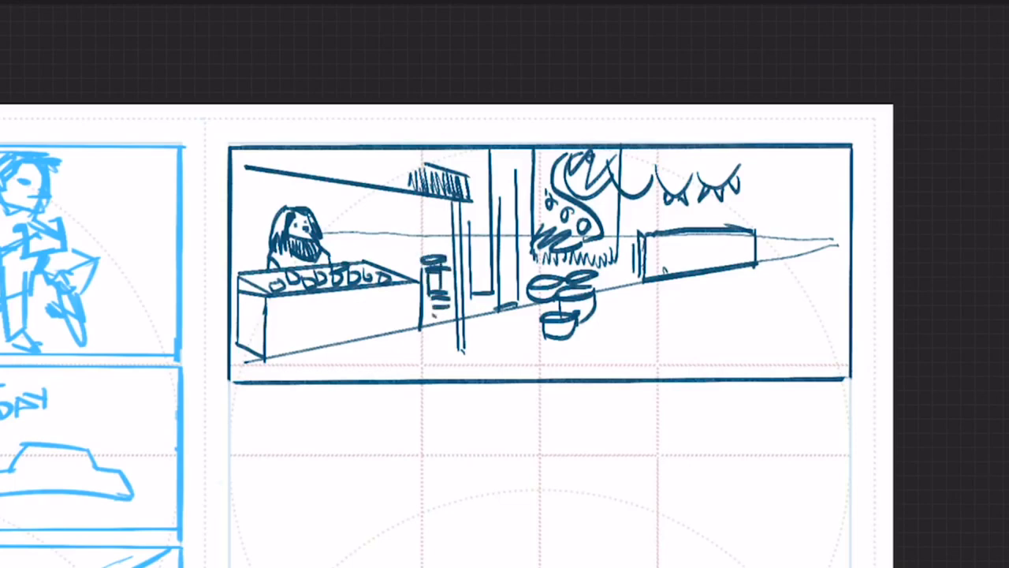
Undo the last two strokes on the right side of the market panel
key(ctrl+z)
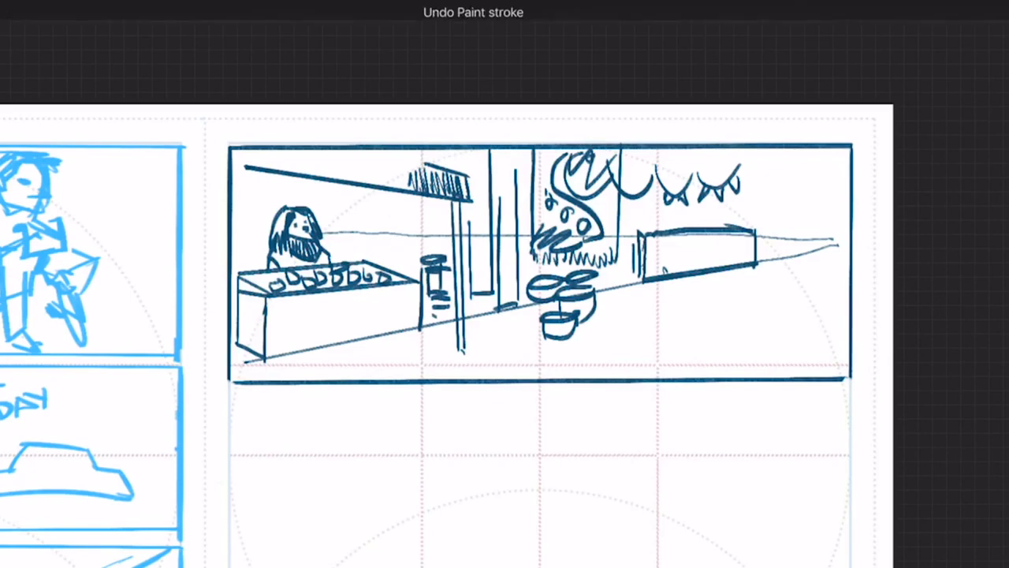
key(ctrl+z)
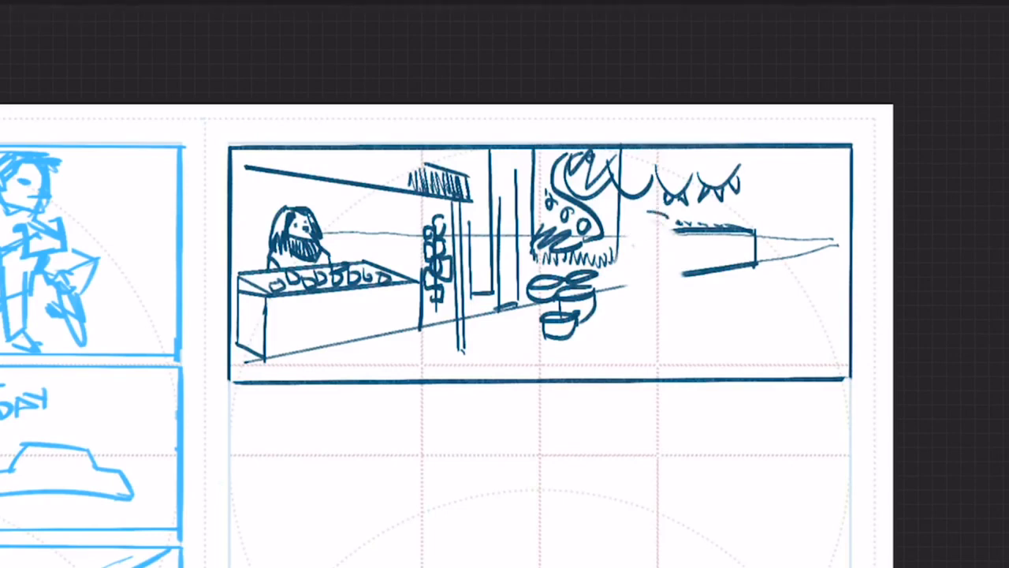
Redraw the right-hand part of the flipped market scene
drag(647, 212, 662, 249)
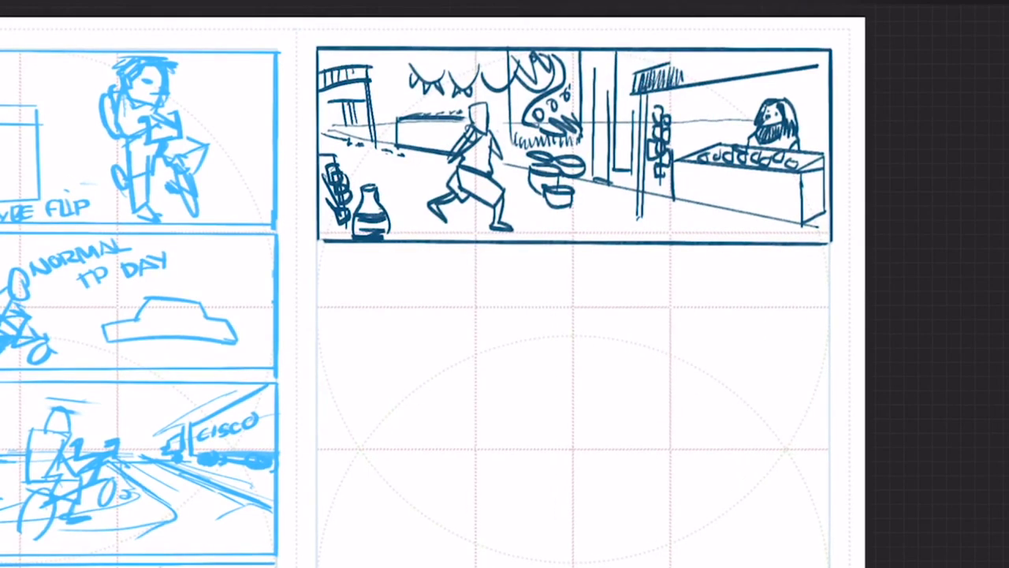
Draw the sides and bottom border of a larger second panel below the market scene
scroll(down, 3)
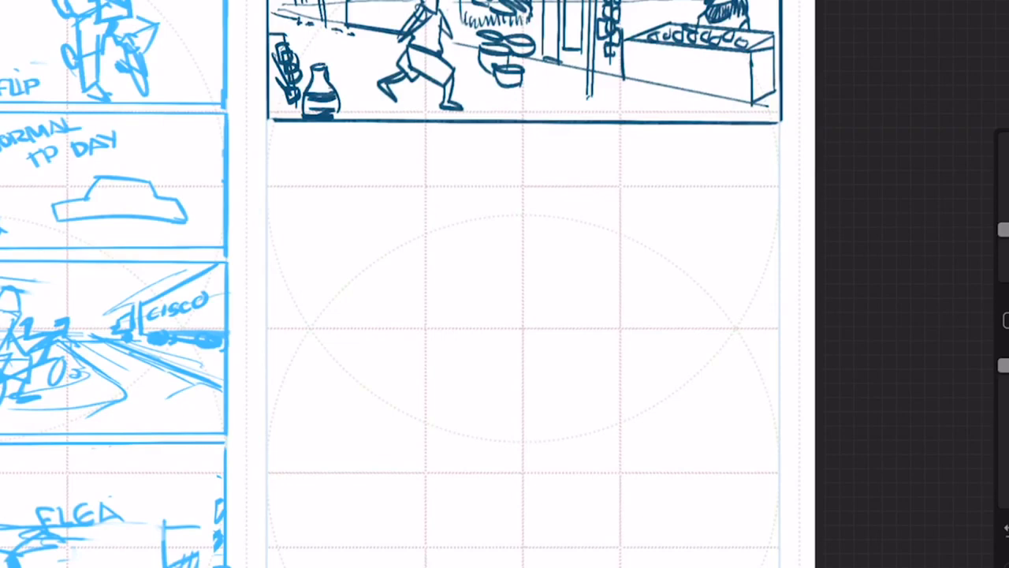
drag(266, 127, 264, 449)
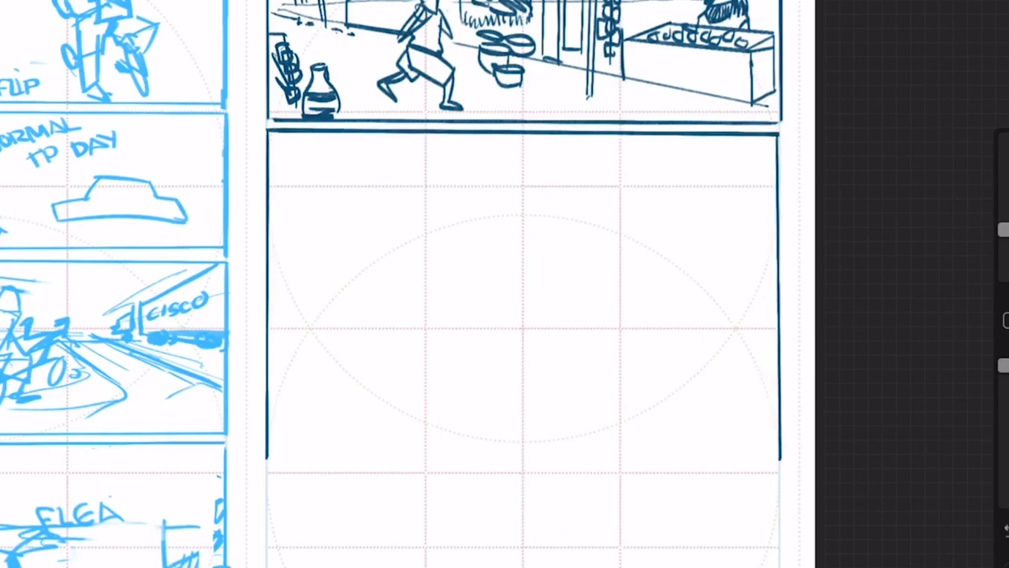
drag(280, 450, 777, 459)
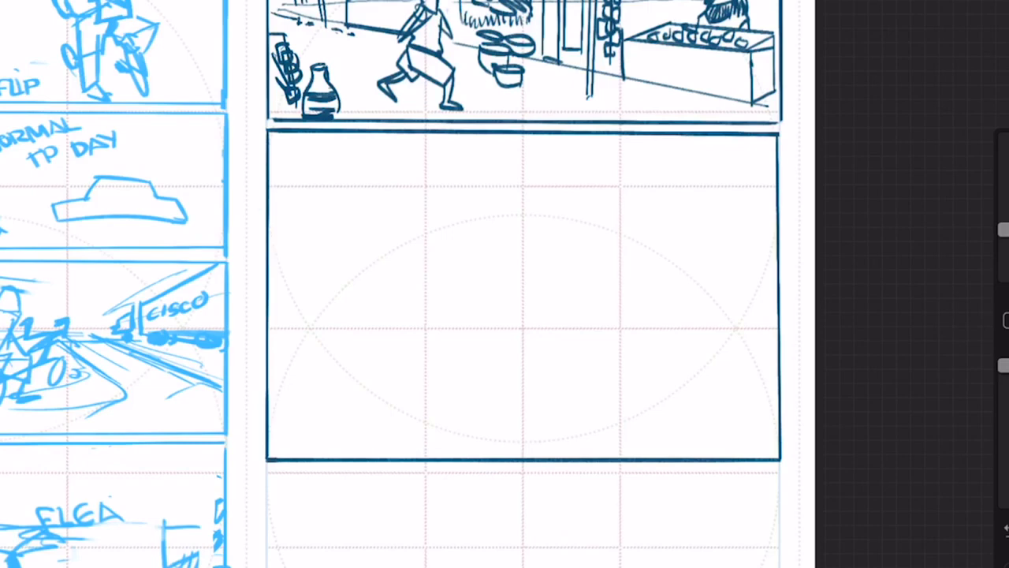
Draw a table in perspective with front, side and back edges in the lower panel
drag(367, 359, 367, 457)
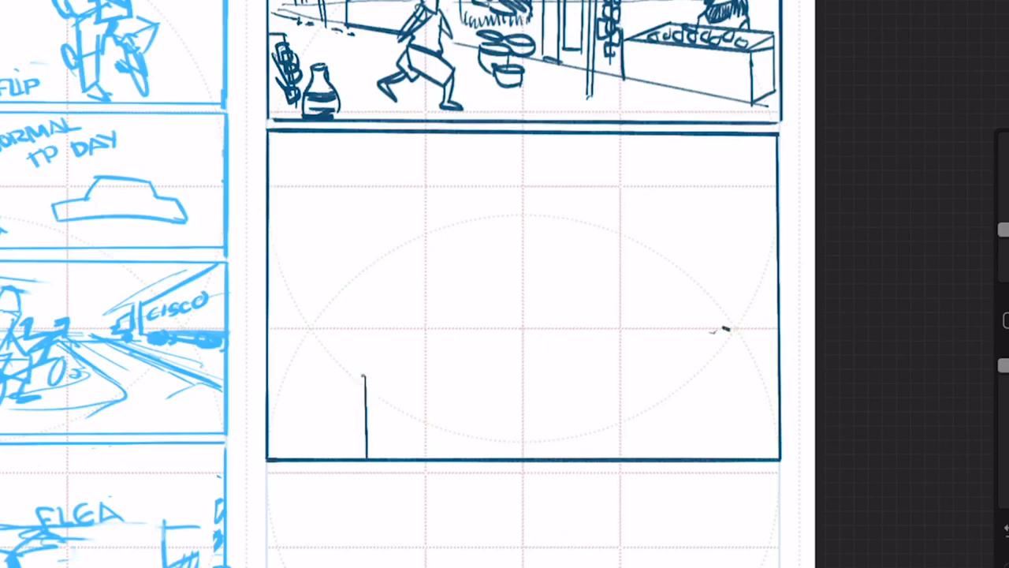
drag(365, 379, 619, 336)
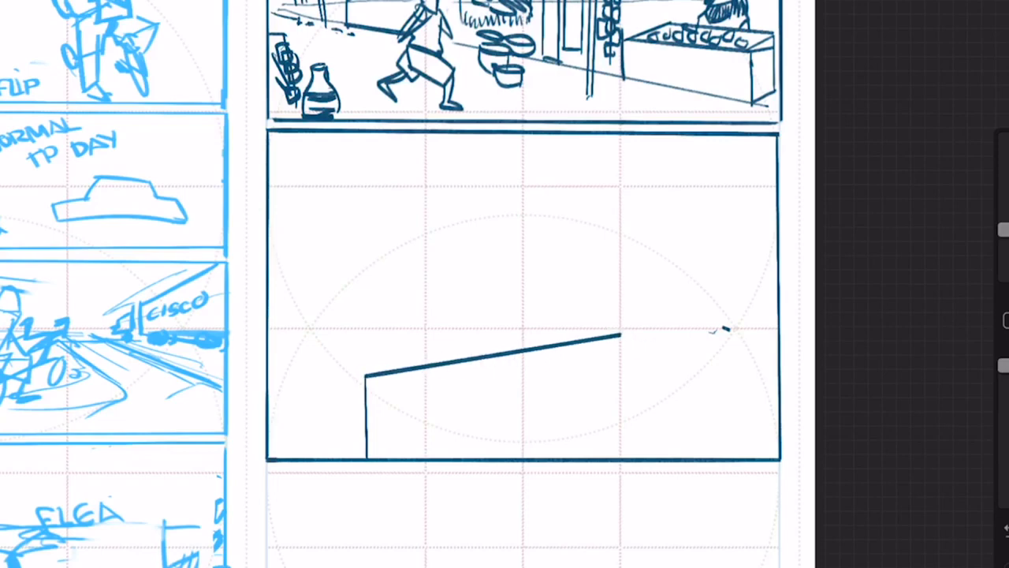
drag(619, 335, 617, 446)
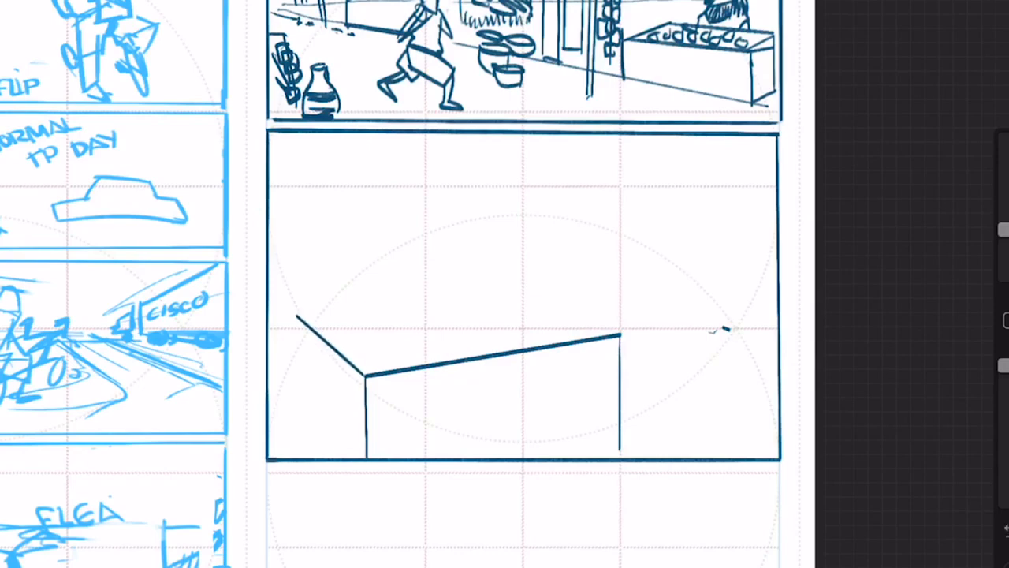
drag(552, 274, 620, 337)
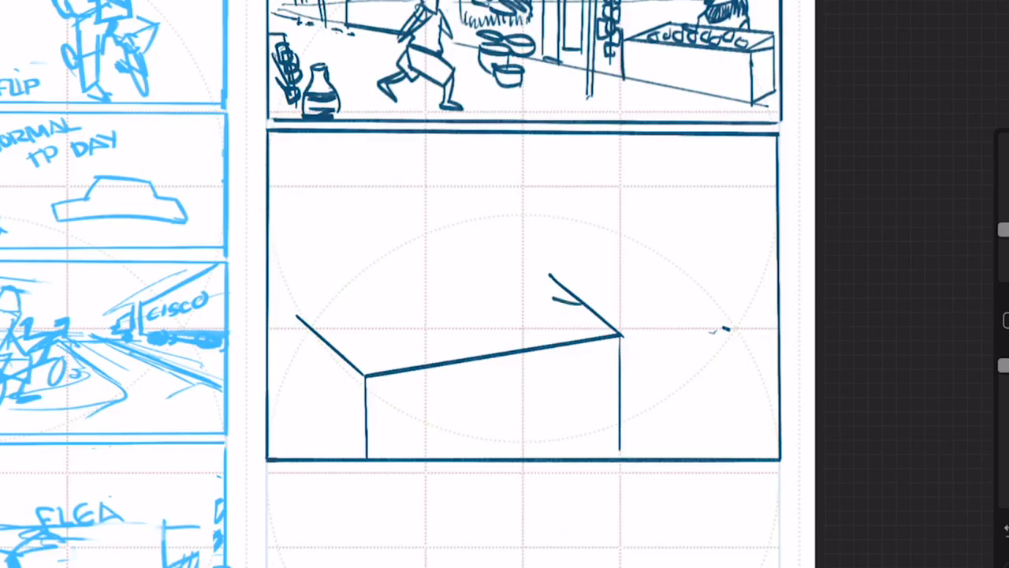
drag(406, 300, 576, 303)
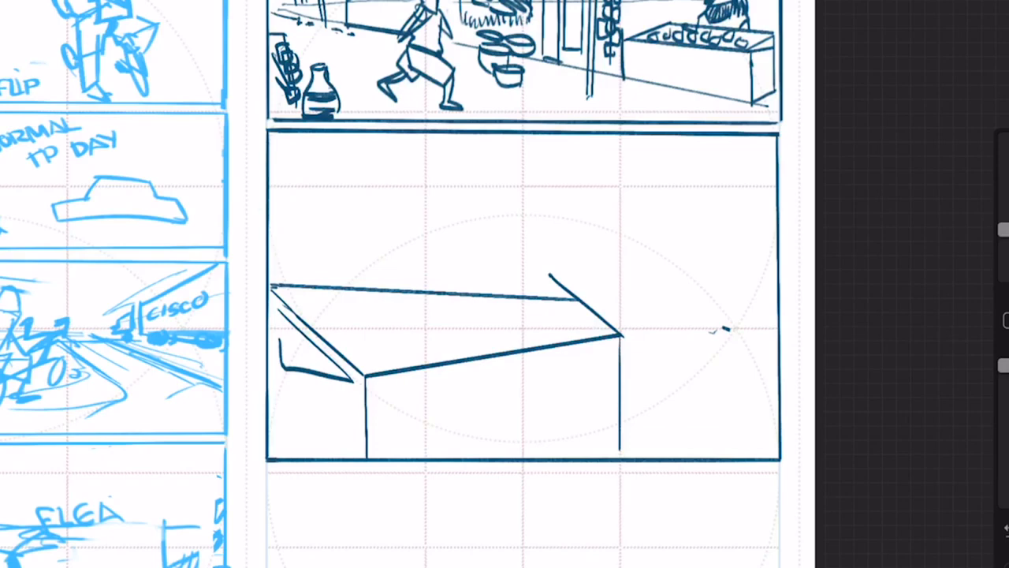
Sketch papers on the table and rough in the figure's head curve behind it
drag(358, 374, 374, 359)
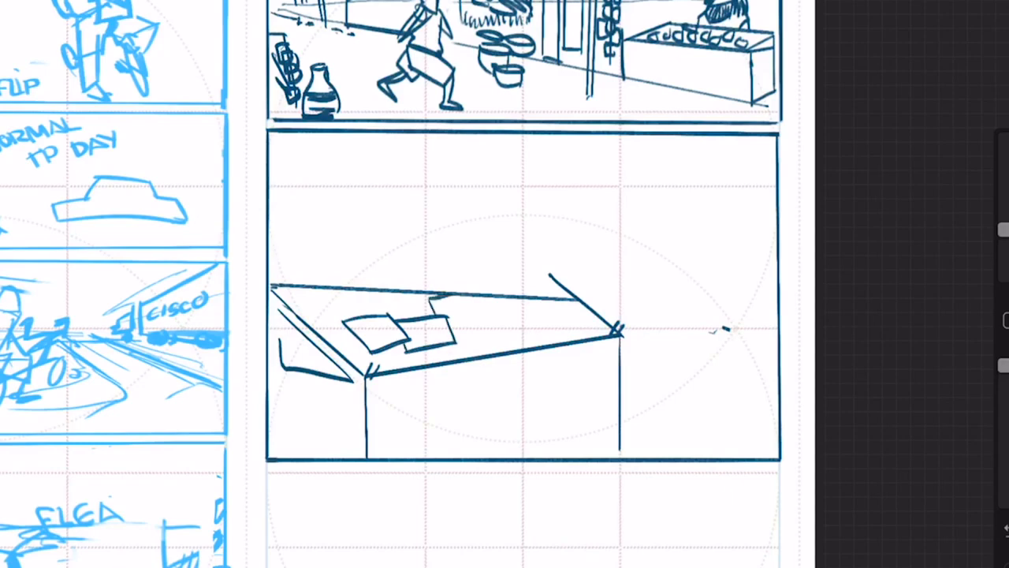
drag(449, 296, 513, 339)
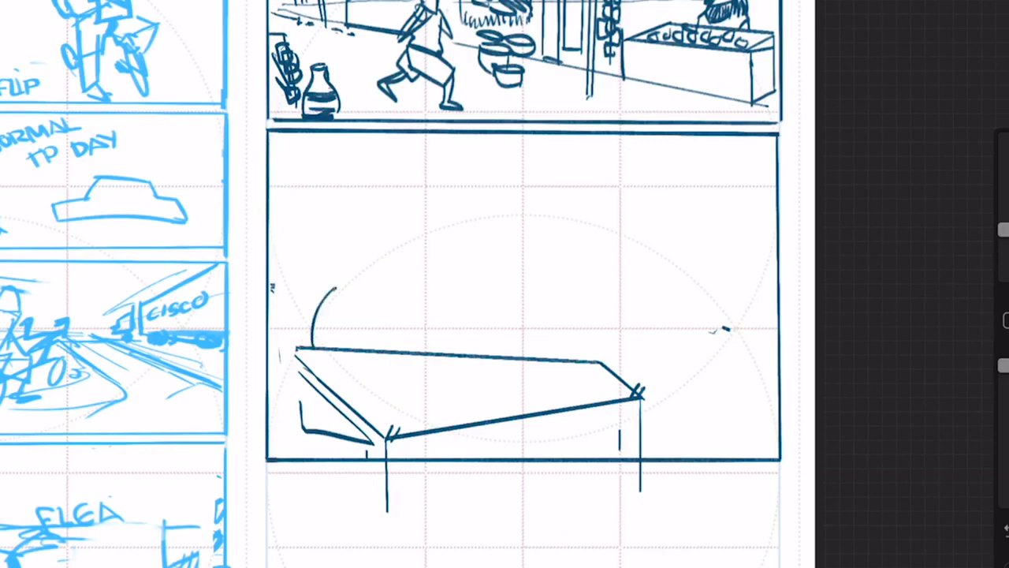
drag(316, 296, 441, 308)
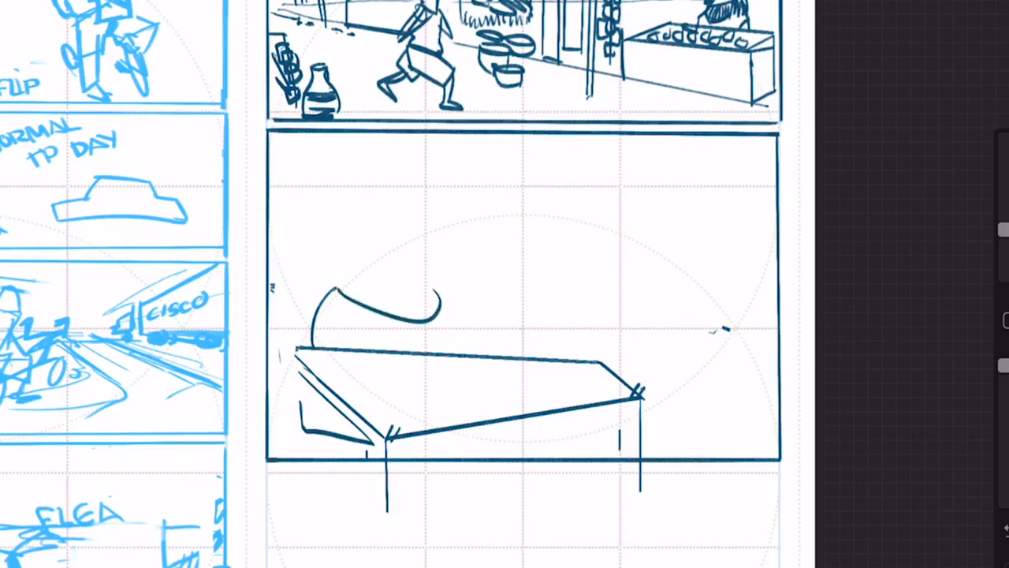
drag(442, 296, 500, 328)
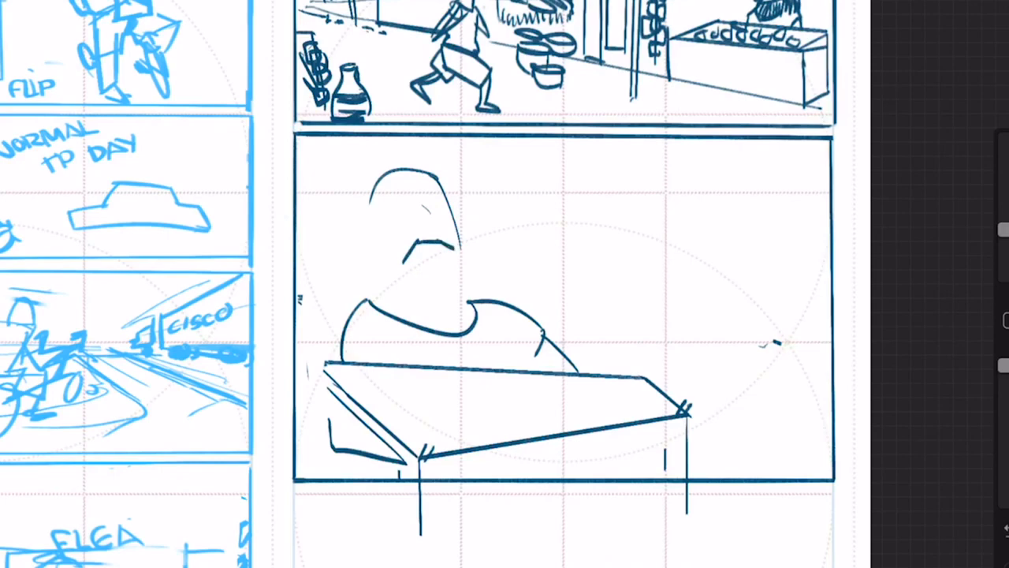
Draw the vendor's face, long hair and beard over the rough figure
drag(418, 253, 442, 256)
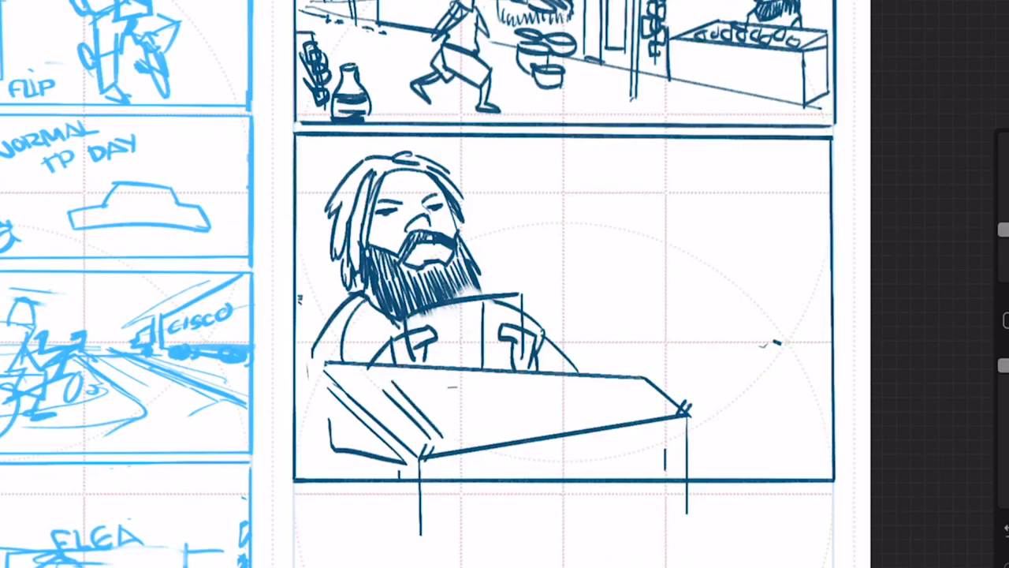
Draw flat papers and rectangular items lying across the vendor's counter top
drag(418, 375, 473, 426)
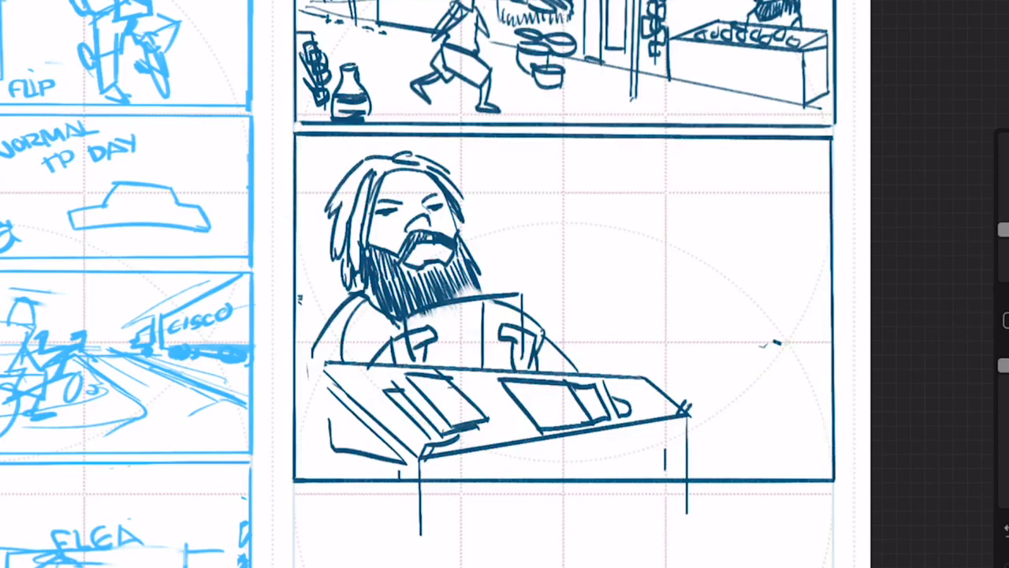
Sketch a tall display rack holding rows of small boxed goods on the panel's right
drag(778, 223, 759, 482)
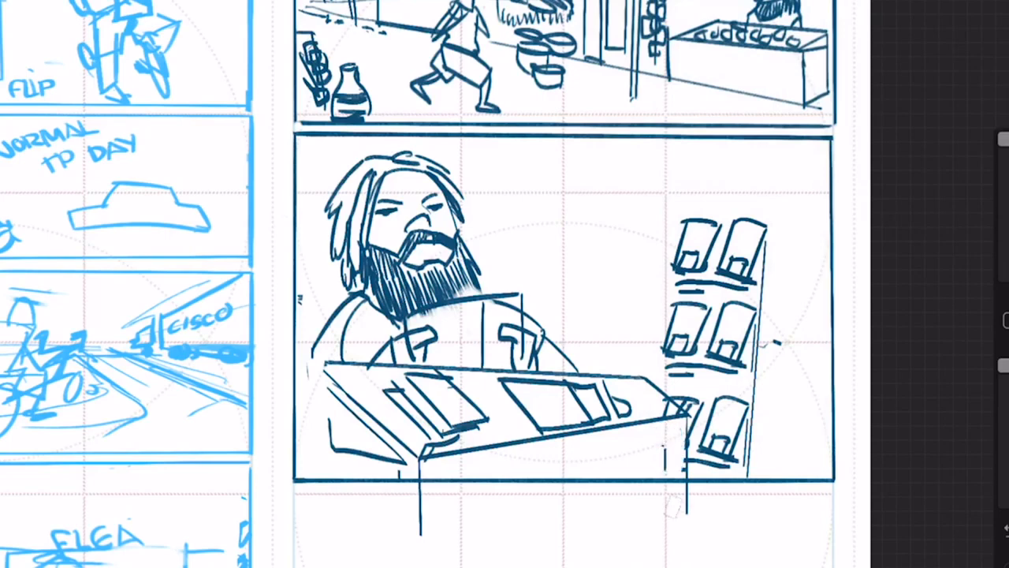
Flip the lower panel's layer horizontally, putting the rack left and the vendor right
click(993, 23)
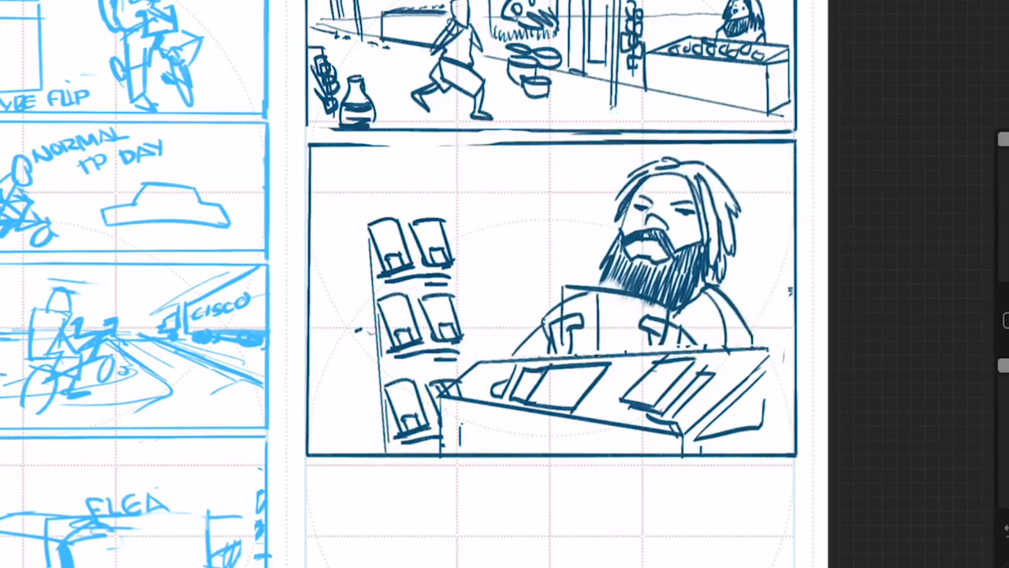
scroll(down, 3)
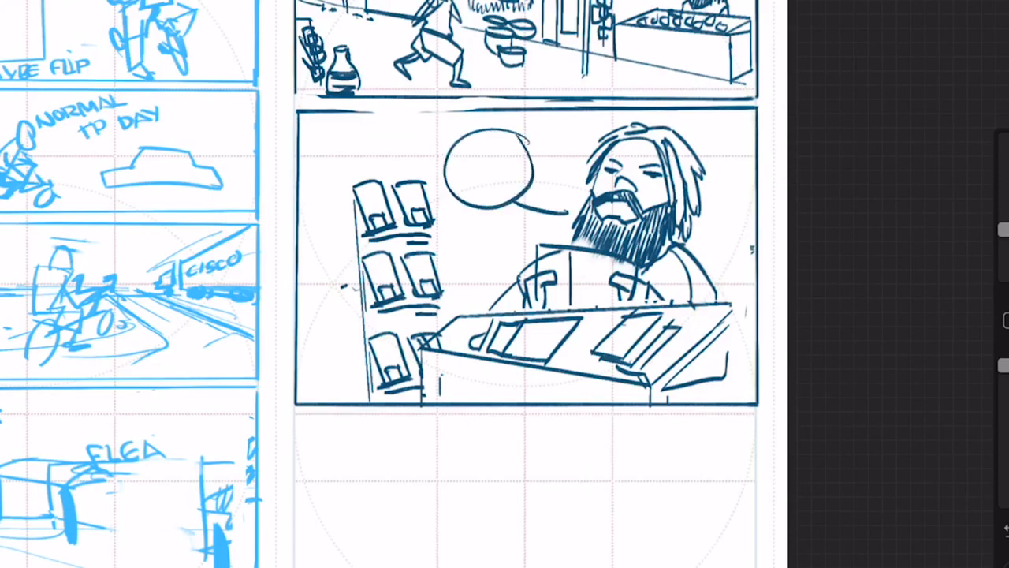
Hand-letter 'JIM' inside the bearded shopkeeper's speech bubble
text(JIM)
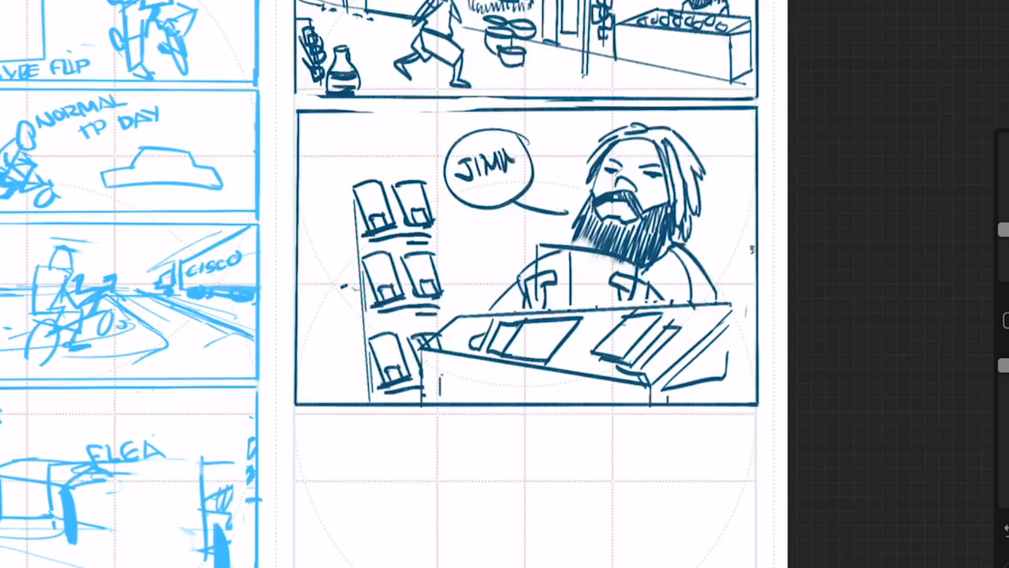
Finish 'JIMMY', add slatted vent lines to the counter, and start a border line below
scroll(up, 3)
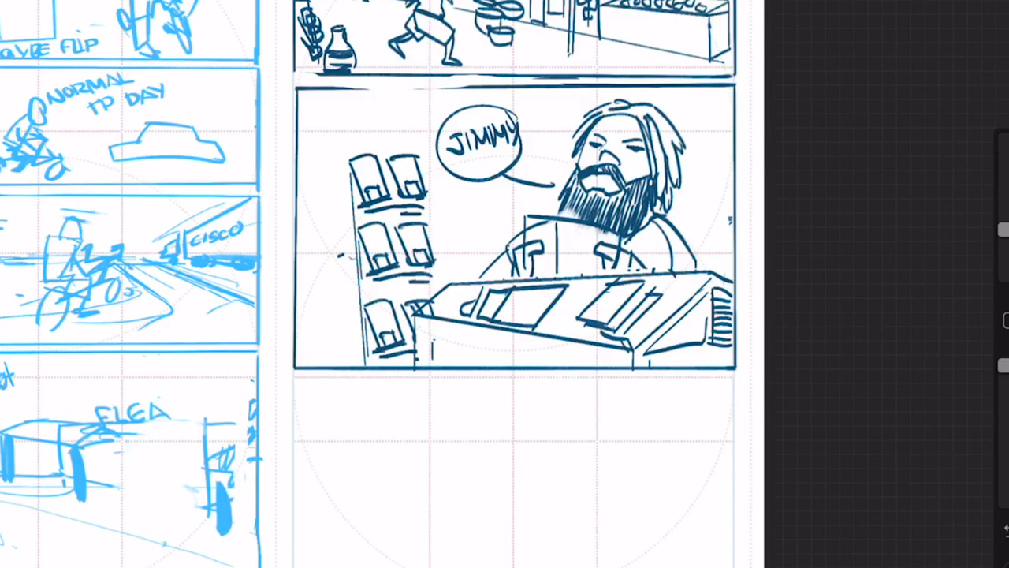
scroll(down, 3)
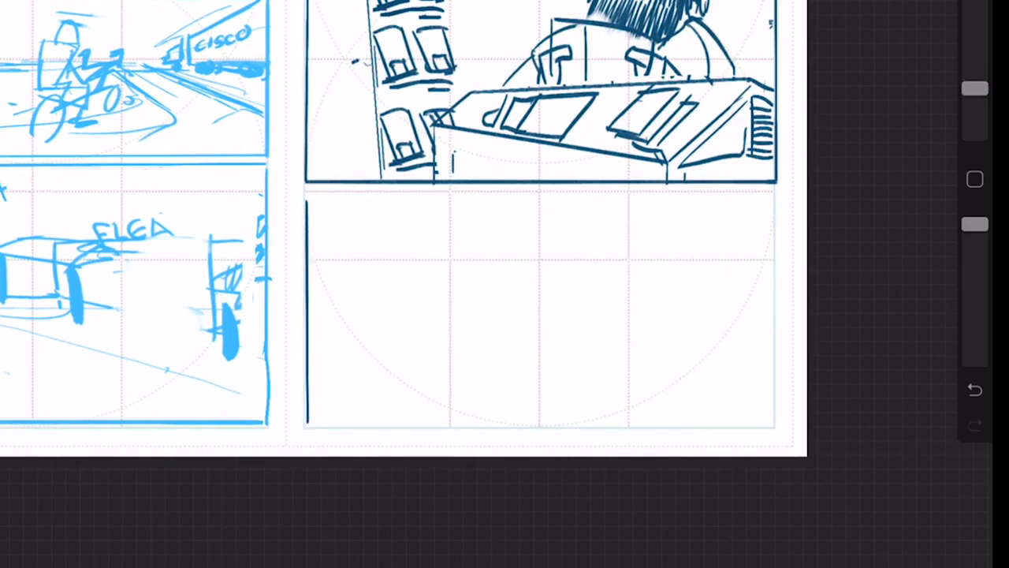
Draw two side-by-side panel frames under the vendor panel, with a head arc in the left one
drag(311, 421, 532, 420)
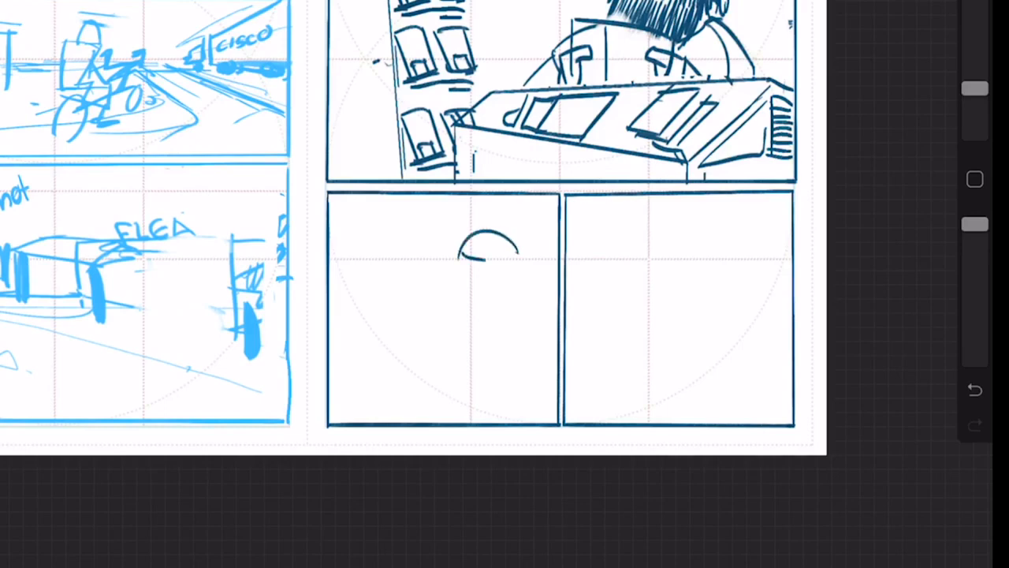
Sketch a head with face outline, eye and detail lines in the left panel
drag(488, 236, 512, 315)
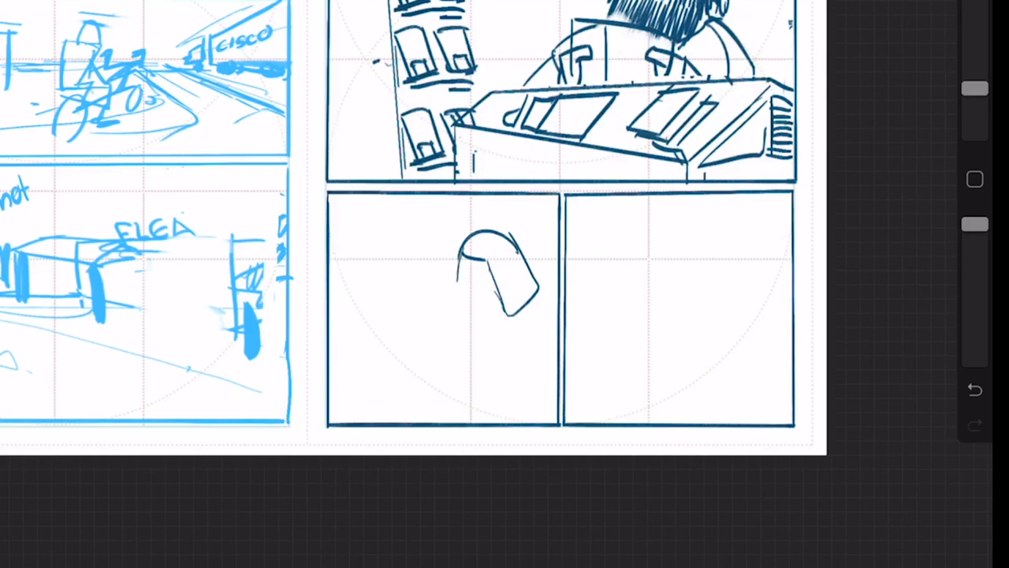
drag(497, 284, 449, 339)
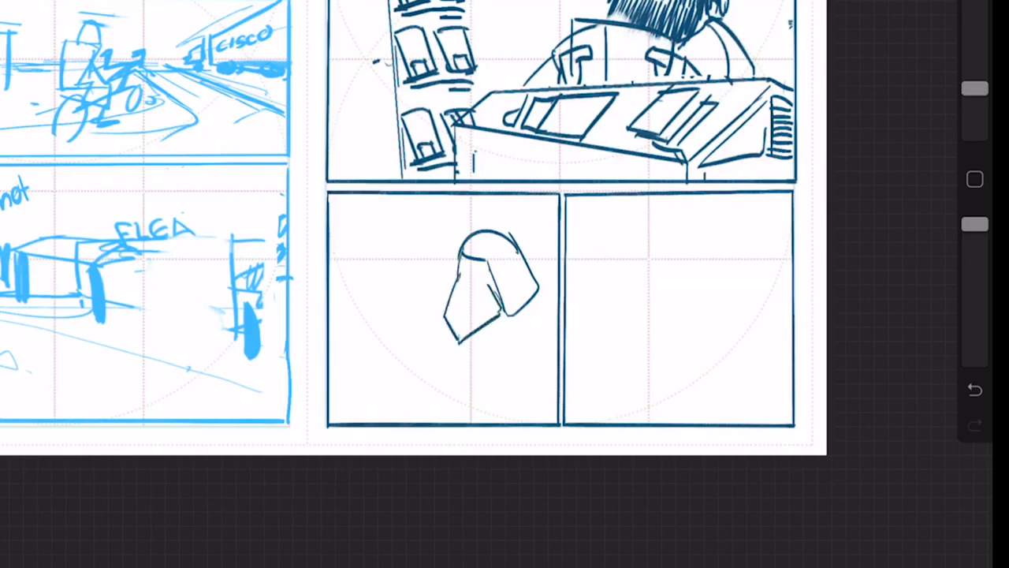
drag(465, 280, 473, 296)
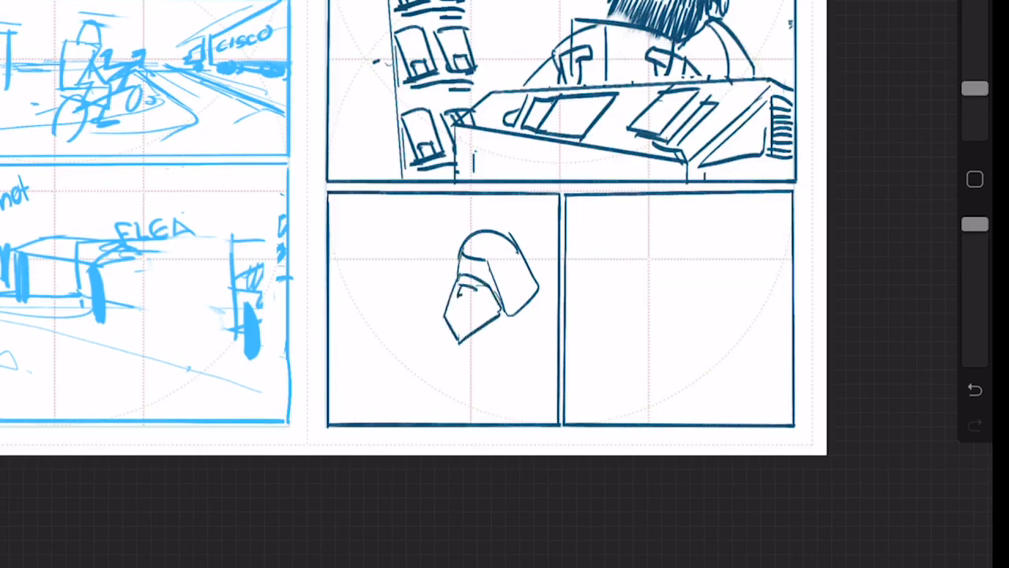
drag(461, 295, 473, 291)
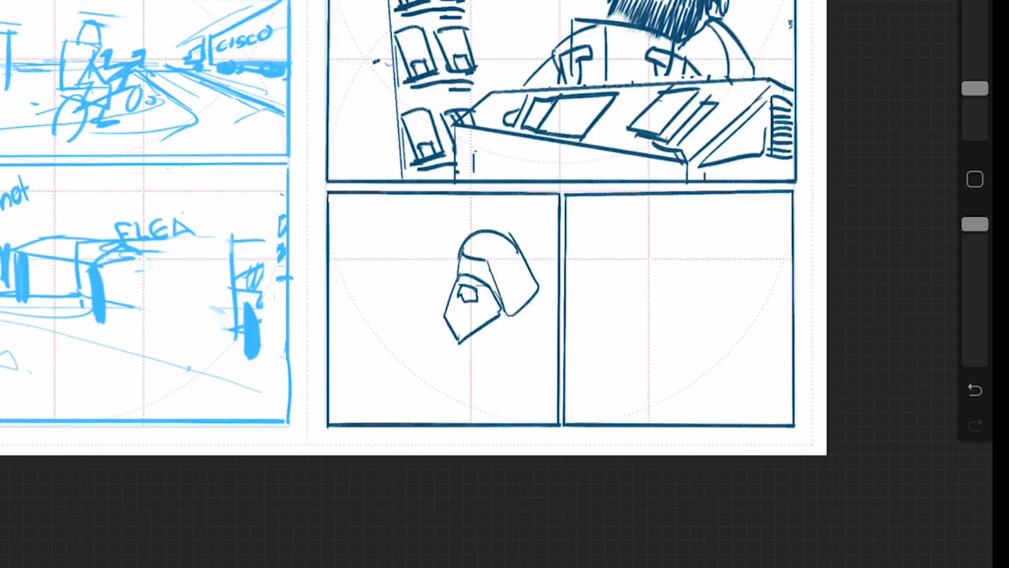
drag(501, 316, 528, 327)
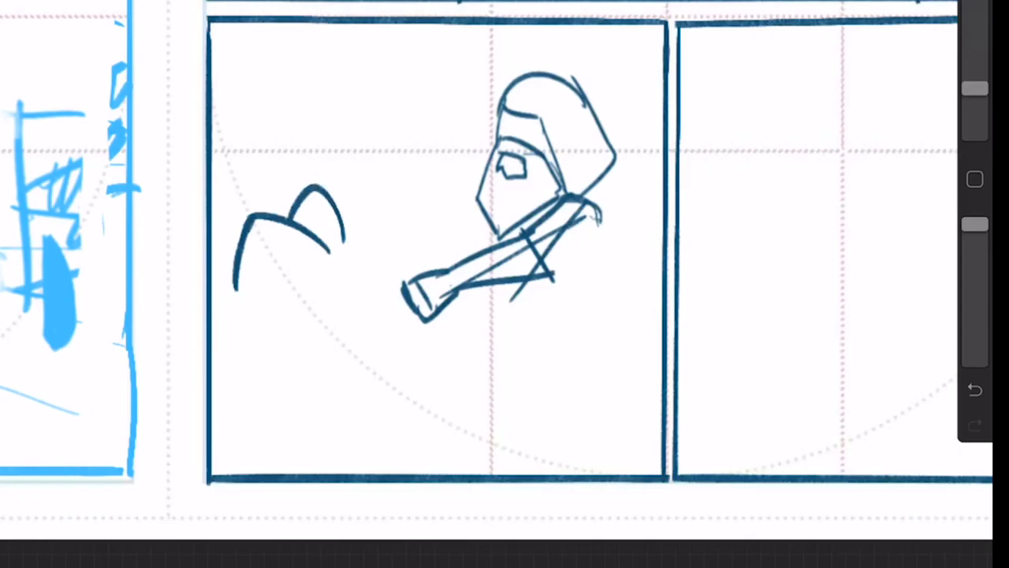
click(974, 389)
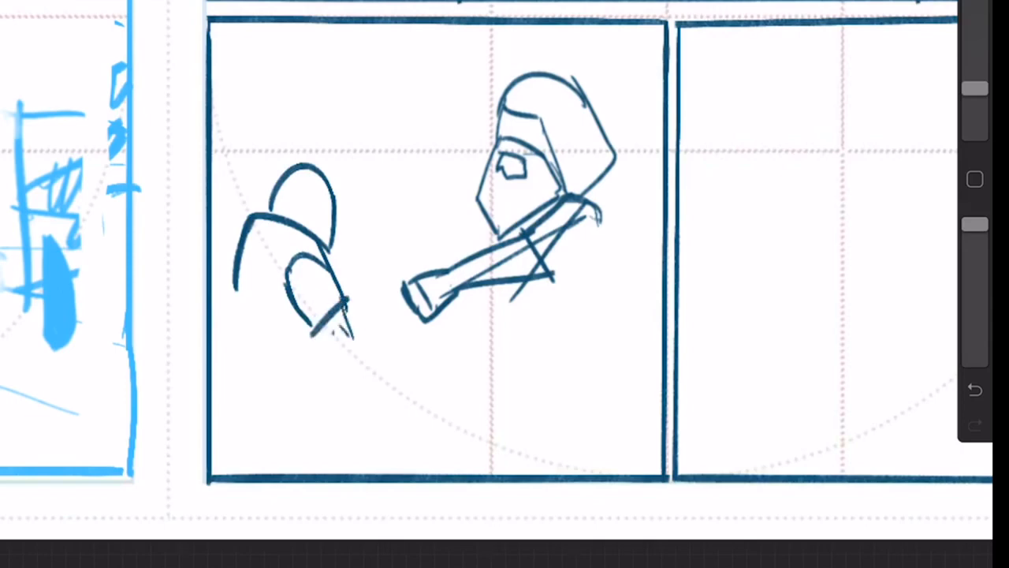
Add the small figure's arm, hair, belt, legs and sword, then the hooded figure's body and face
drag(332, 316, 394, 307)
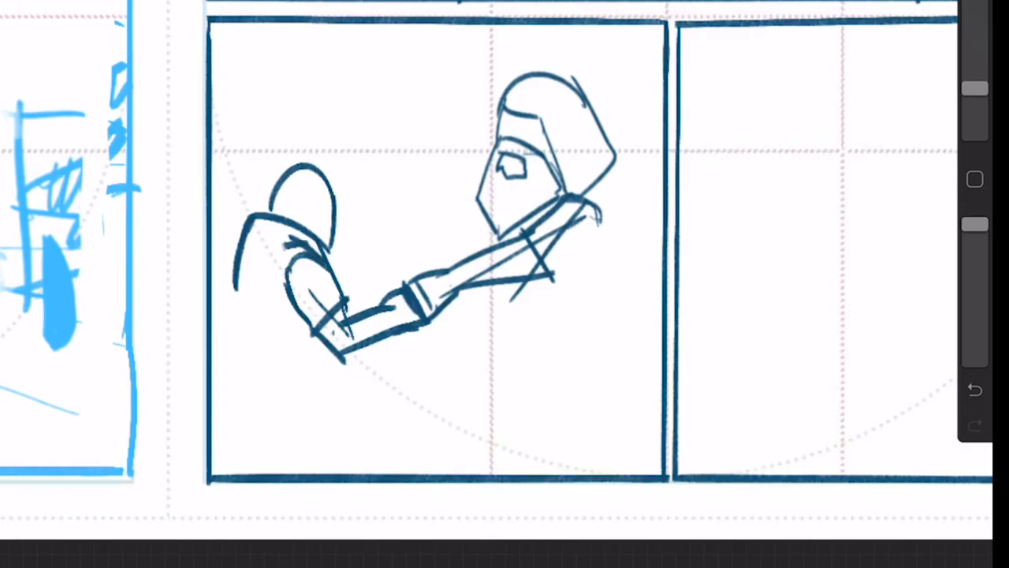
drag(269, 220, 292, 260)
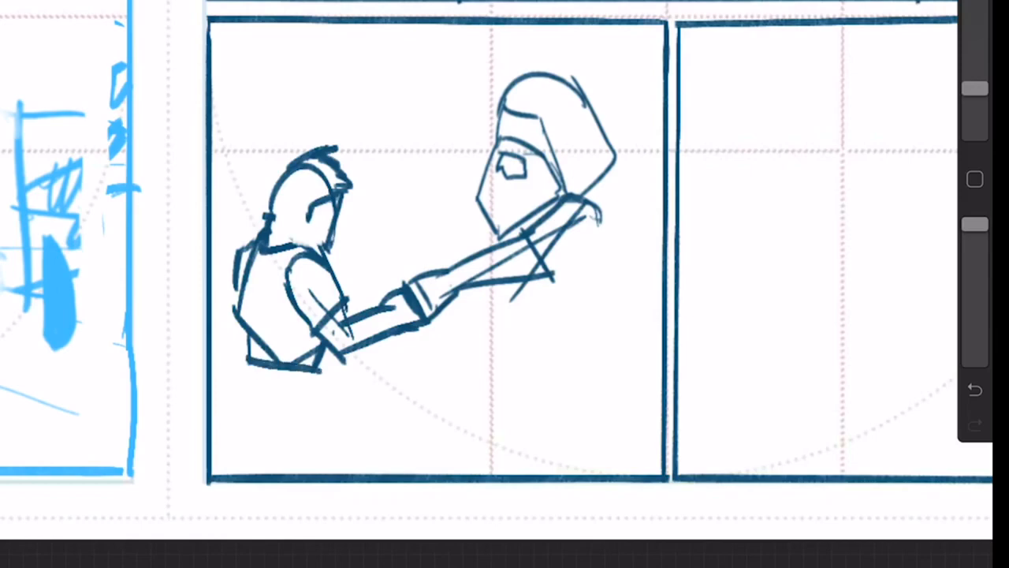
drag(252, 374, 320, 371)
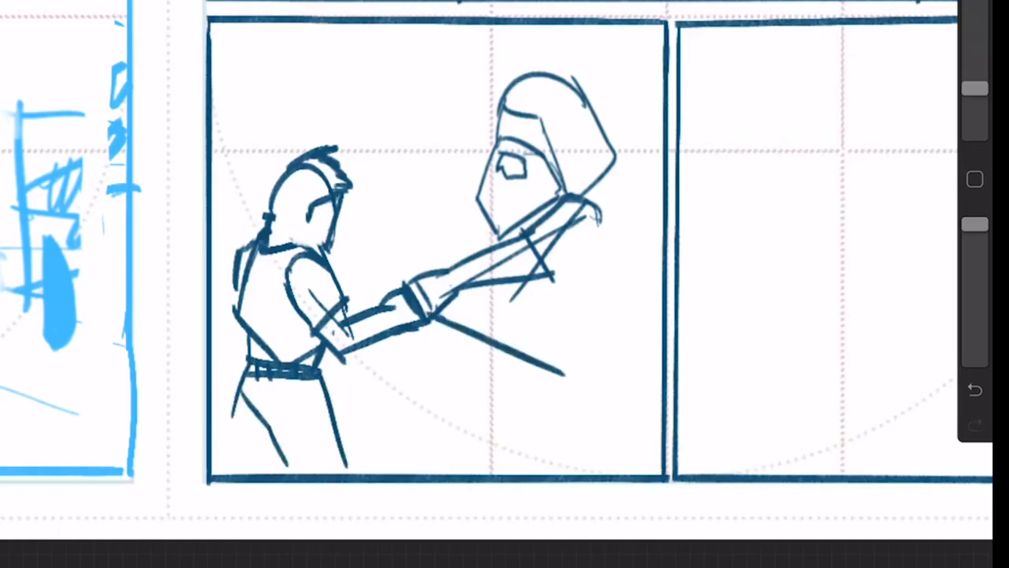
drag(560, 371, 544, 466)
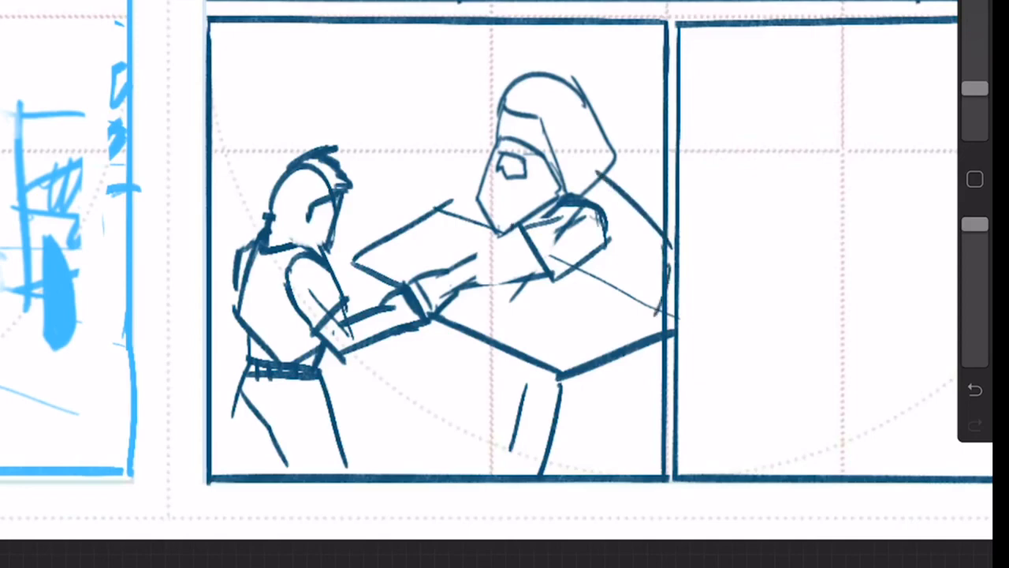
drag(528, 138, 544, 150)
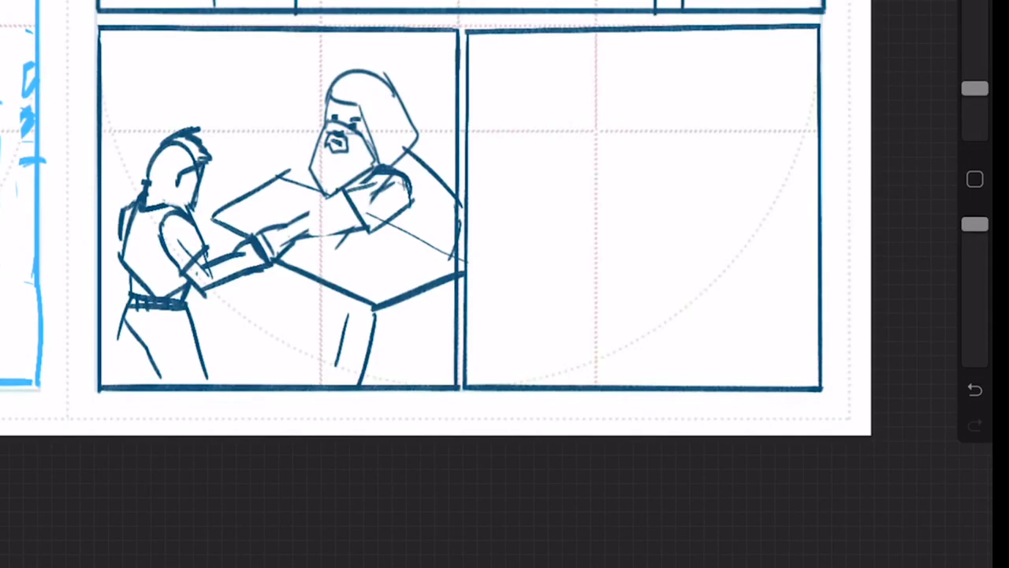
Draw the staff, gripping hand, boxy torso, head, belt and striped flat object in the right panel
drag(685, 298, 745, 320)
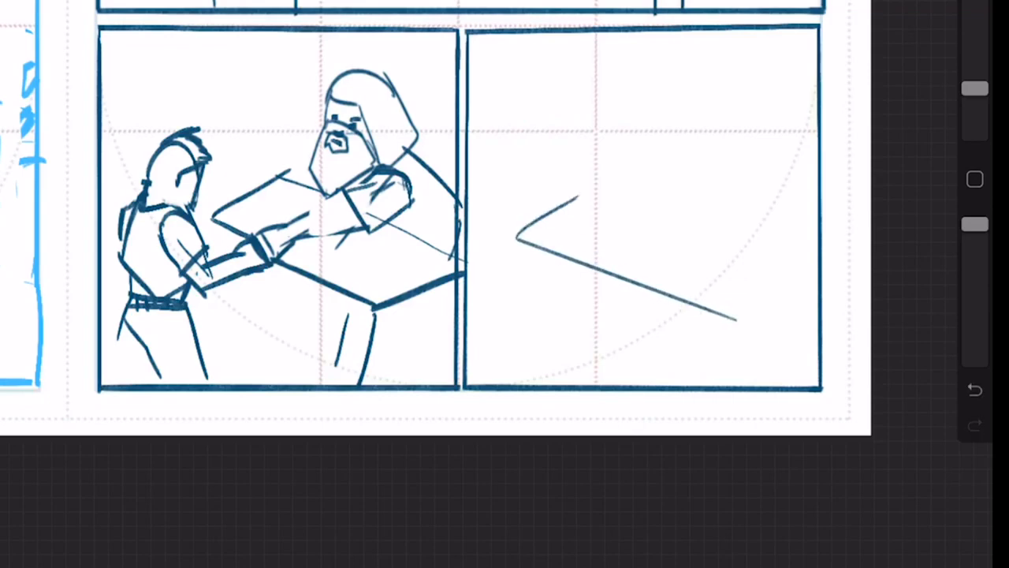
drag(734, 323, 769, 260)
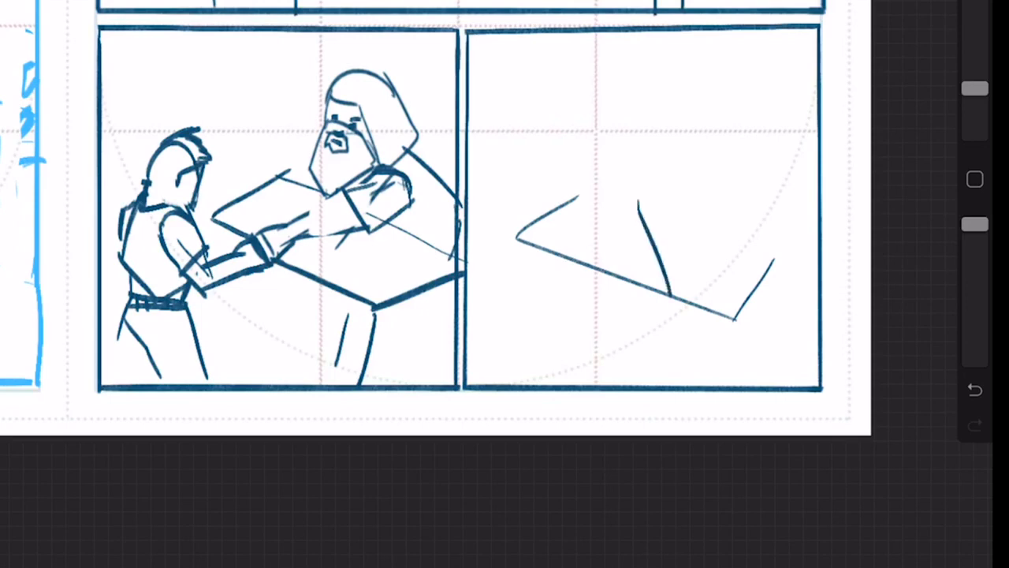
drag(576, 182, 686, 292)
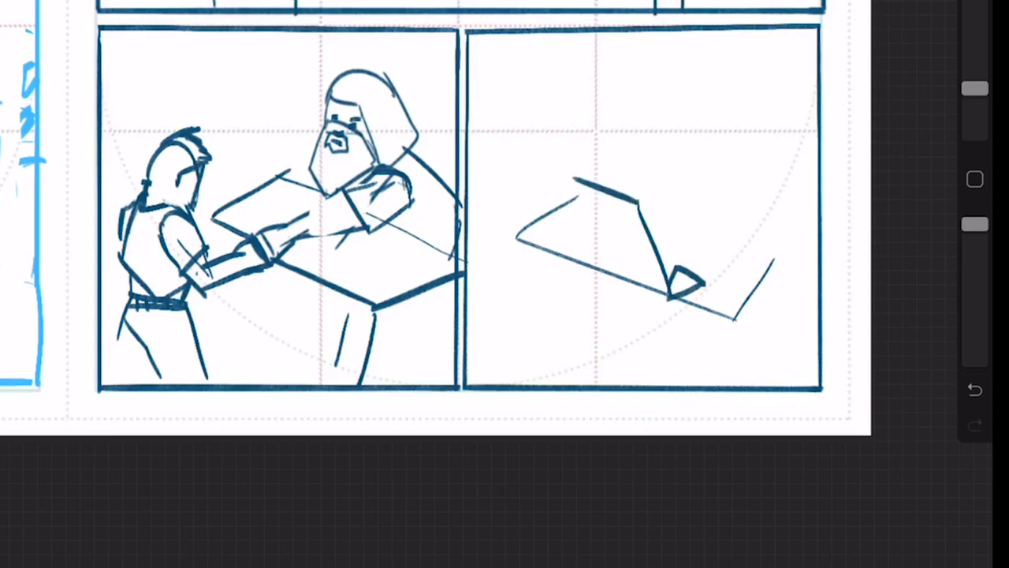
drag(560, 181, 603, 292)
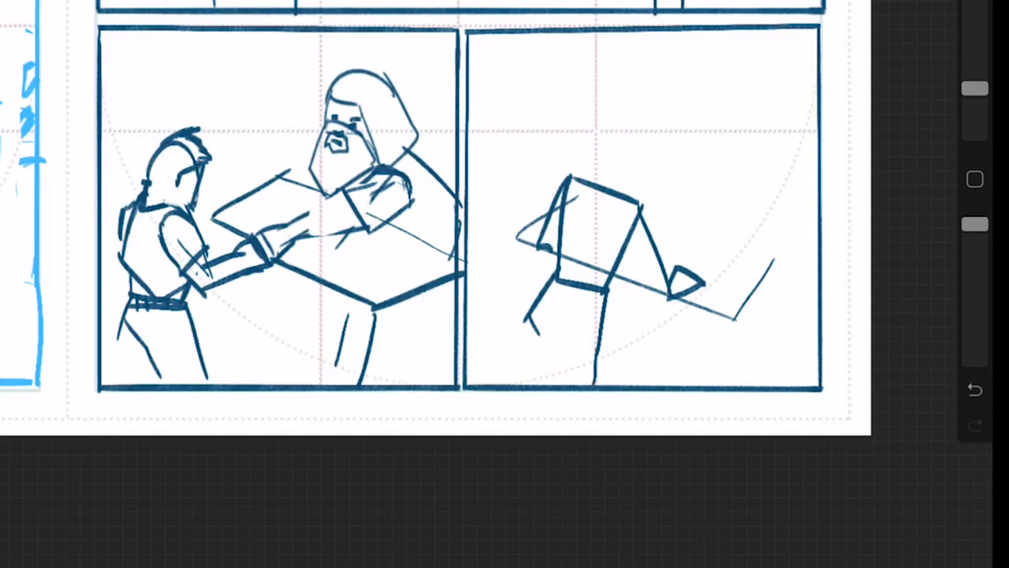
drag(525, 319, 492, 363)
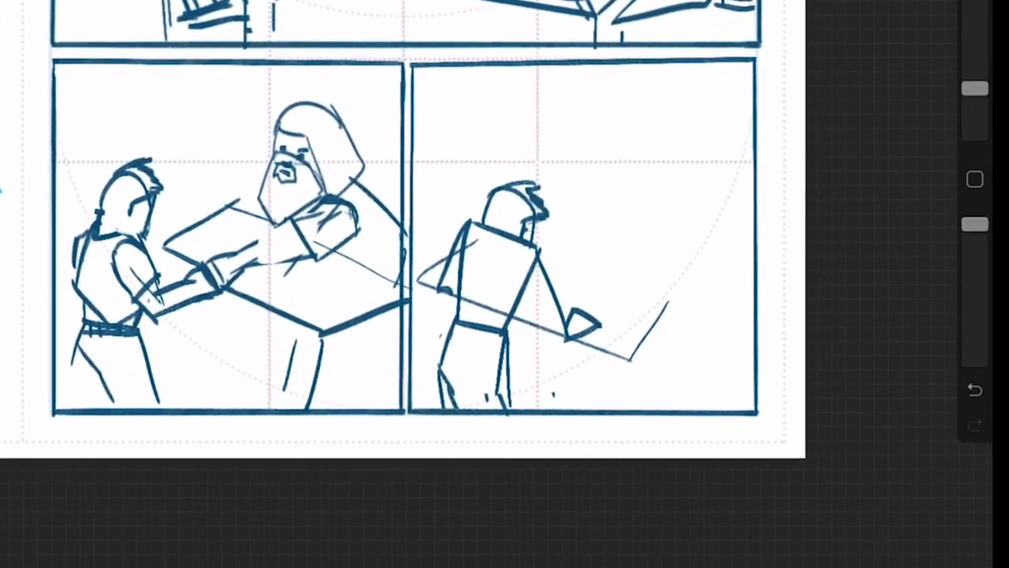
drag(693, 312, 749, 303)
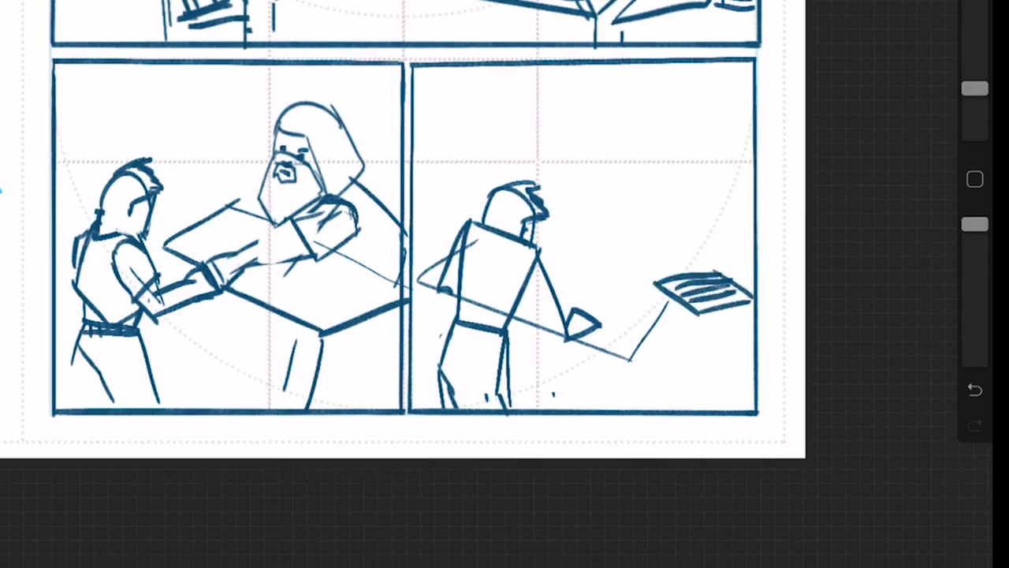
Sketch a long-haired bearded man's head, beard and body leaning over a counter
scroll(down, 3)
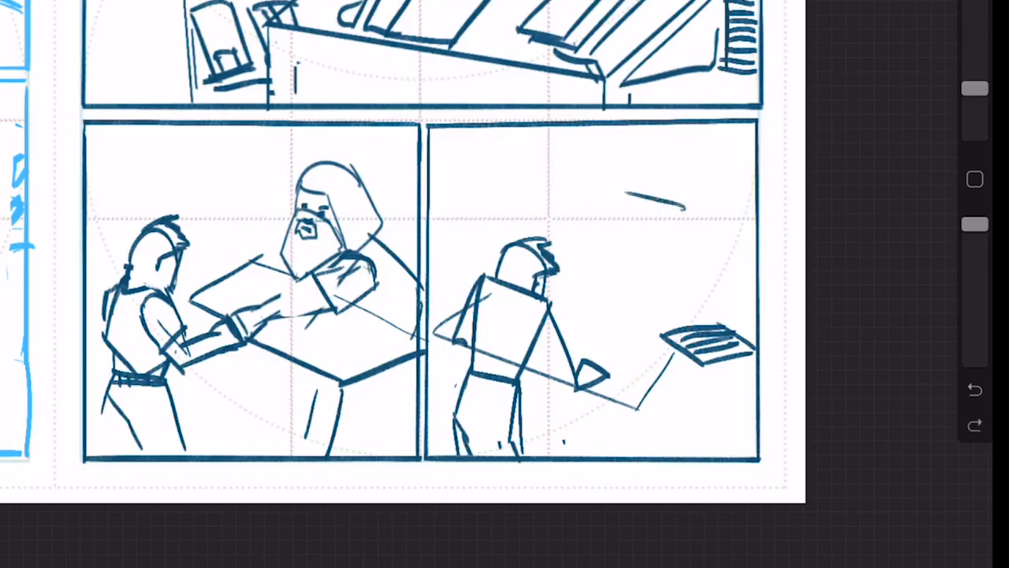
drag(678, 182, 599, 229)
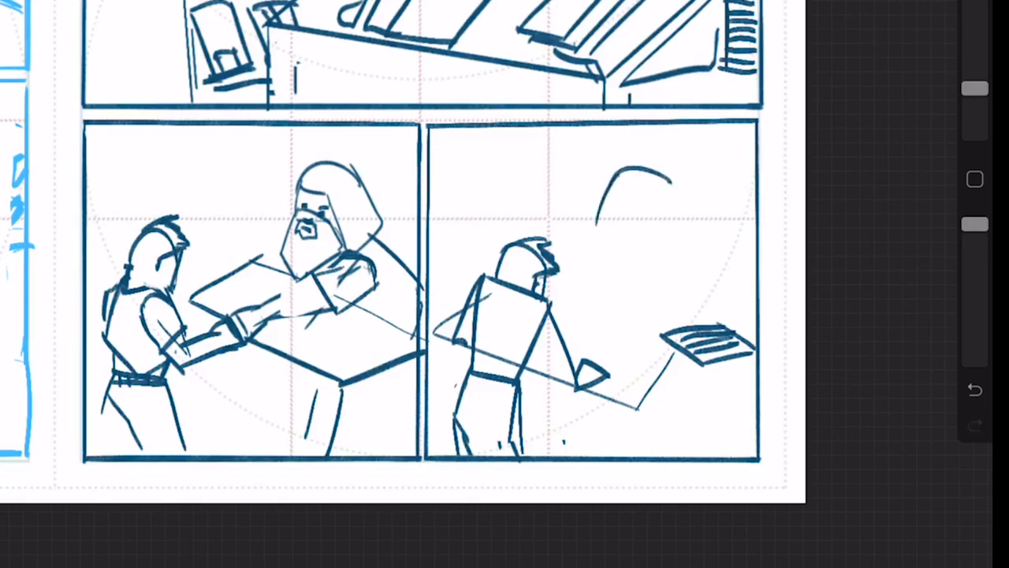
drag(622, 174, 674, 244)
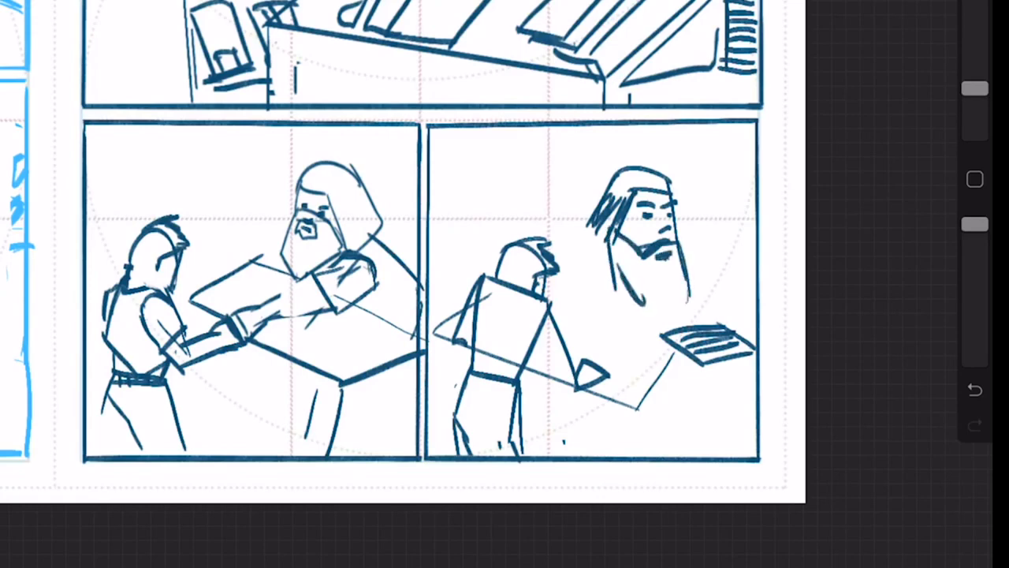
drag(646, 252, 662, 300)
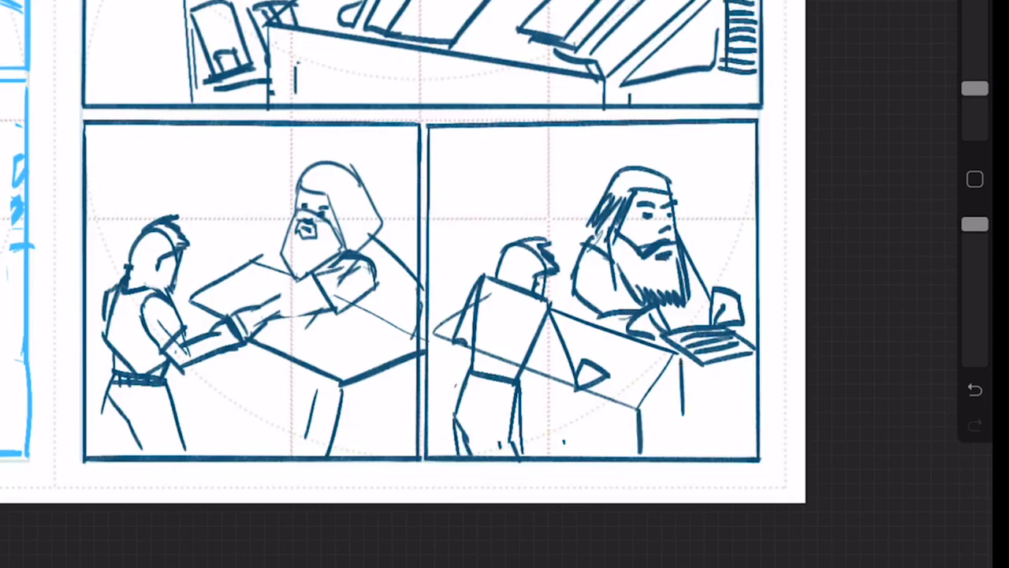
drag(670, 363, 654, 442)
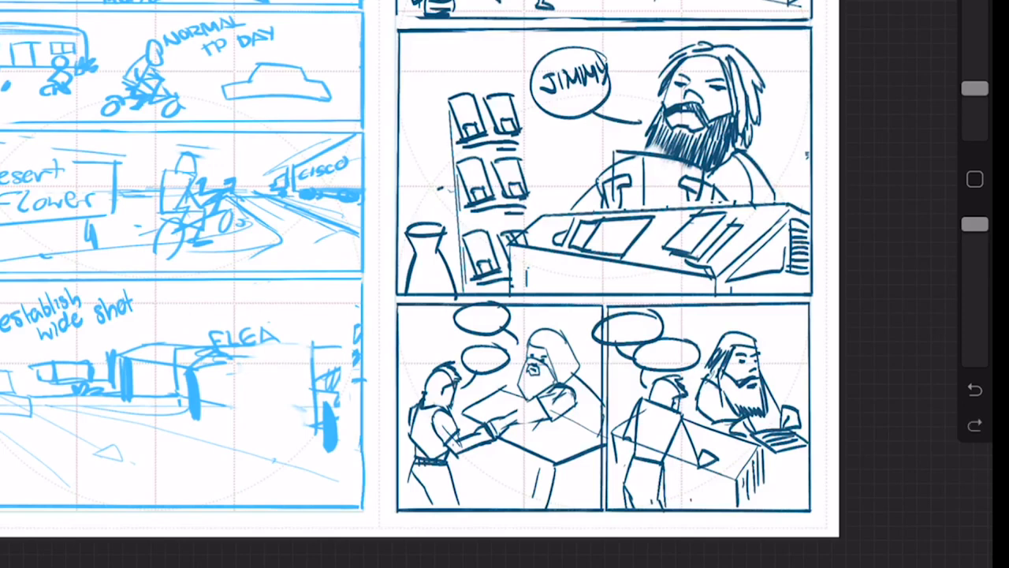
Return to the Gallery and open the black thumbnail artwork with blue overlay sketches
drag(0, 16, 205, 82)
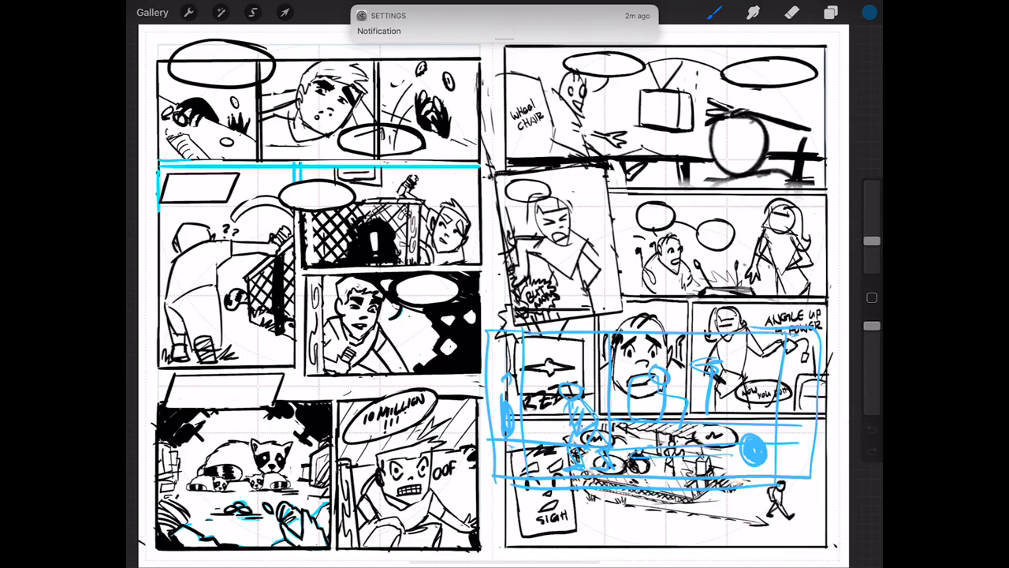
click(870, 13)
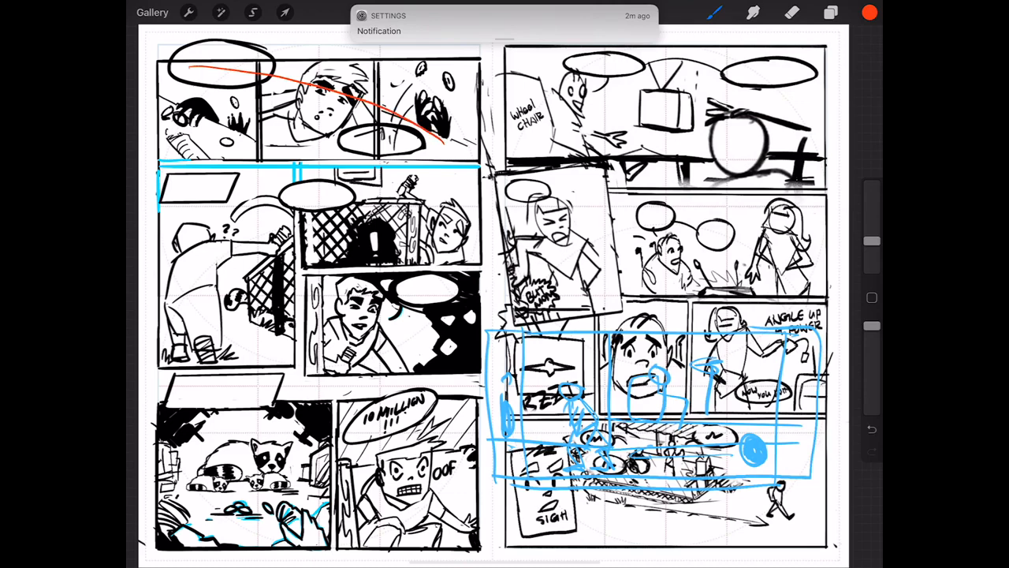
drag(193, 192, 324, 220)
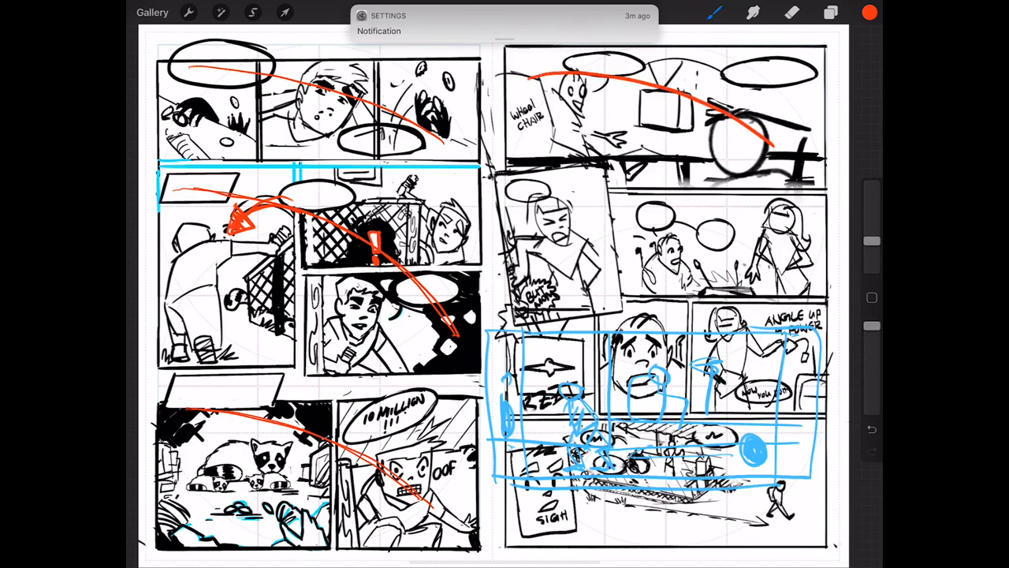
drag(512, 201, 784, 280)
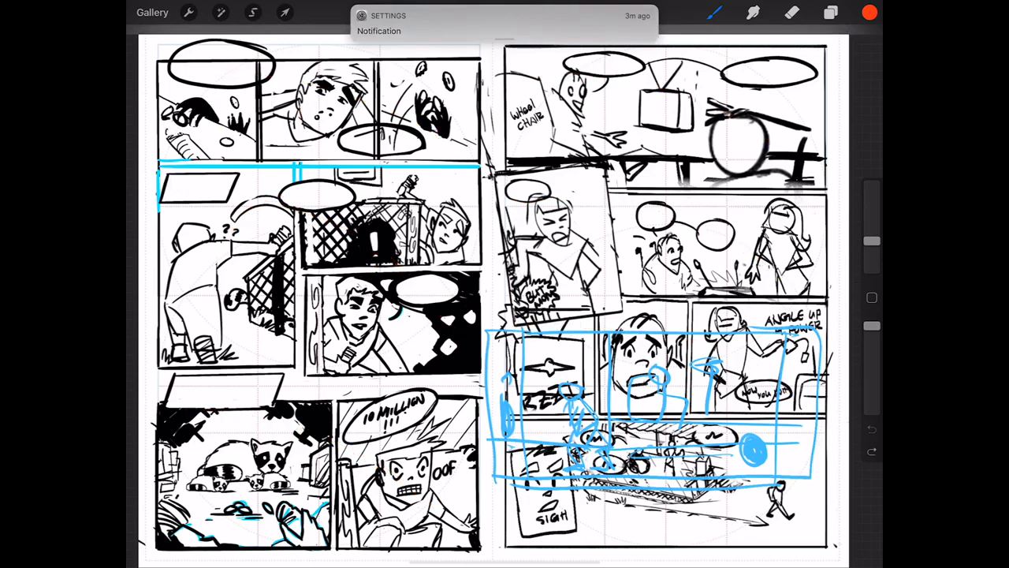
Go back to the Gallery to reach the second black thumbnail page
click(151, 13)
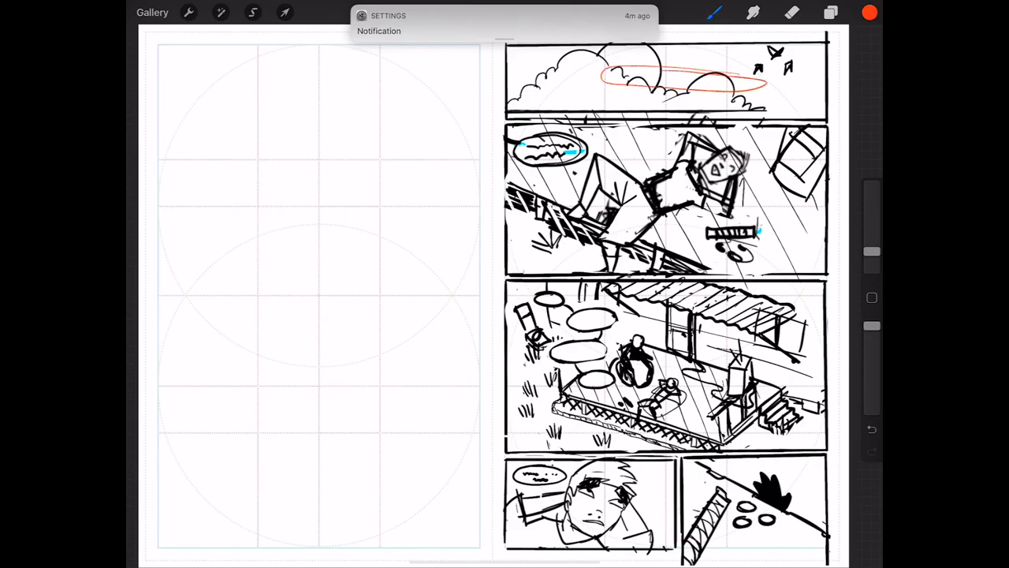
Undo the red loops on the clouds, falling figure and porch panels, then reopen the blue vendor page
click(871, 429)
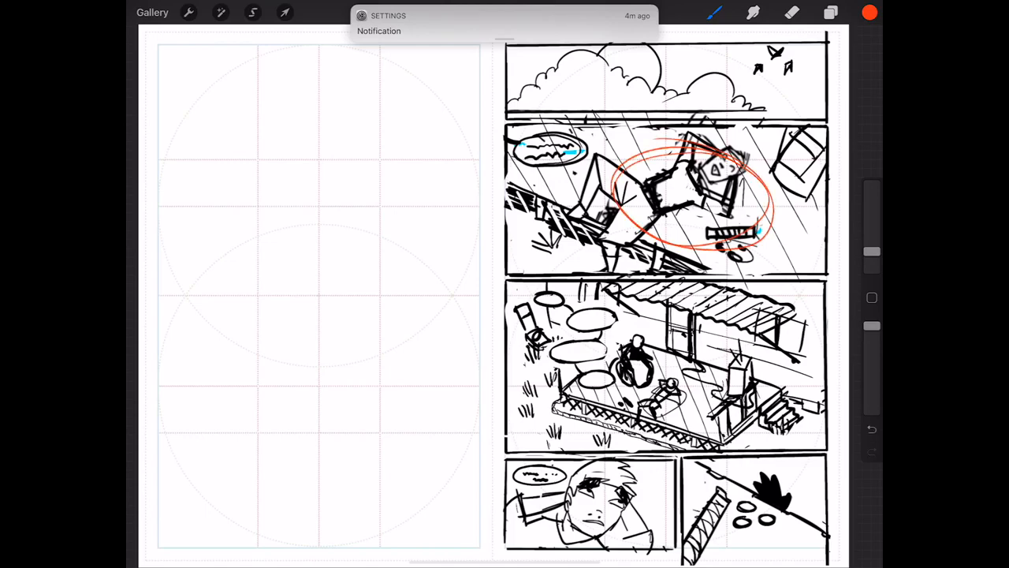
click(872, 429)
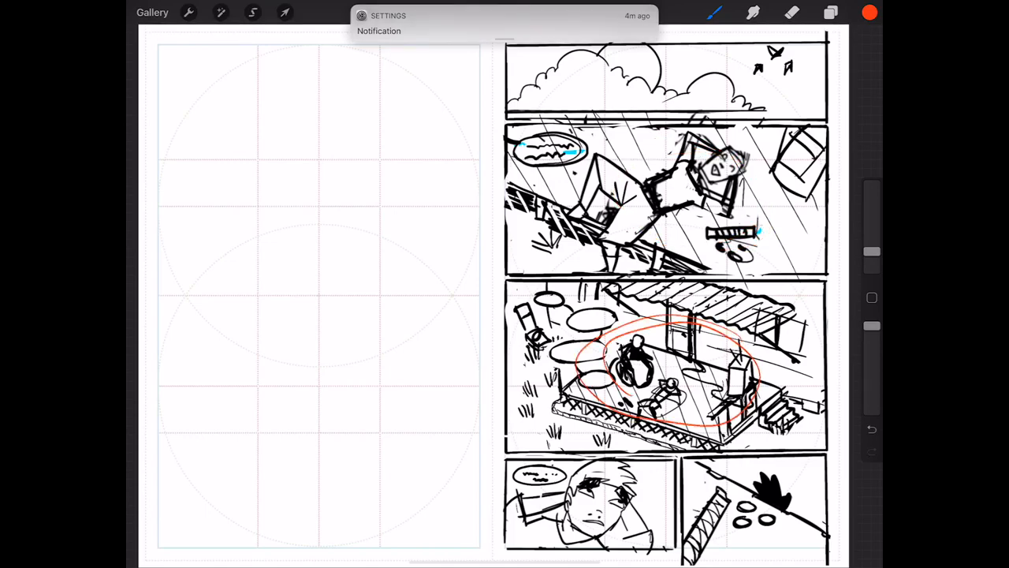
click(871, 429)
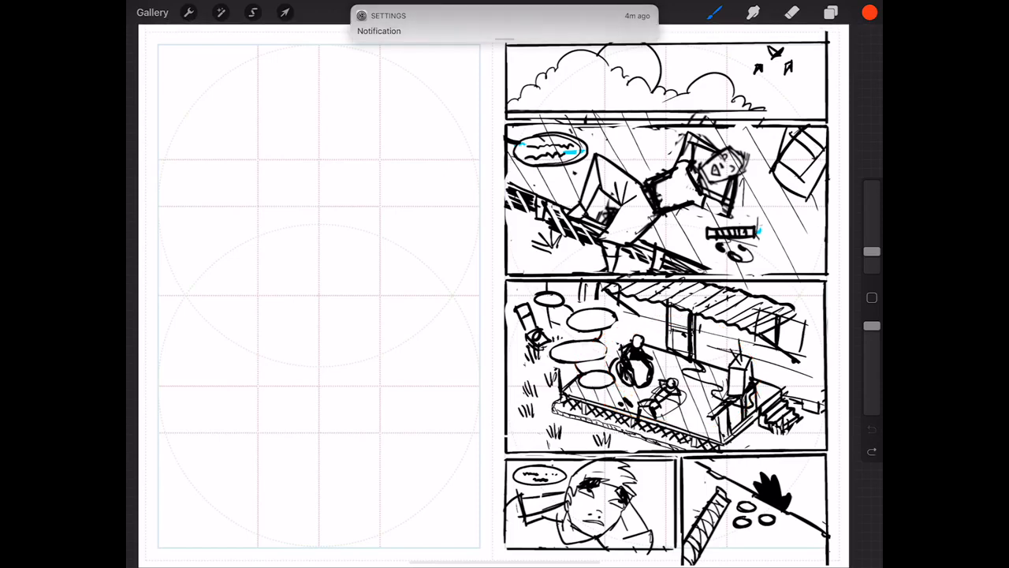
drag(512, 288, 701, 394)
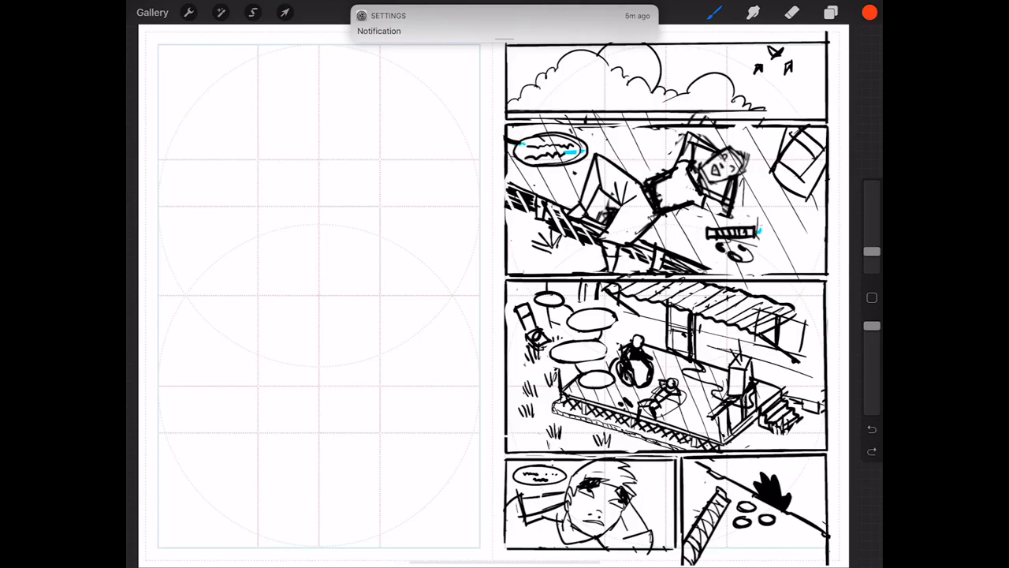
click(152, 12)
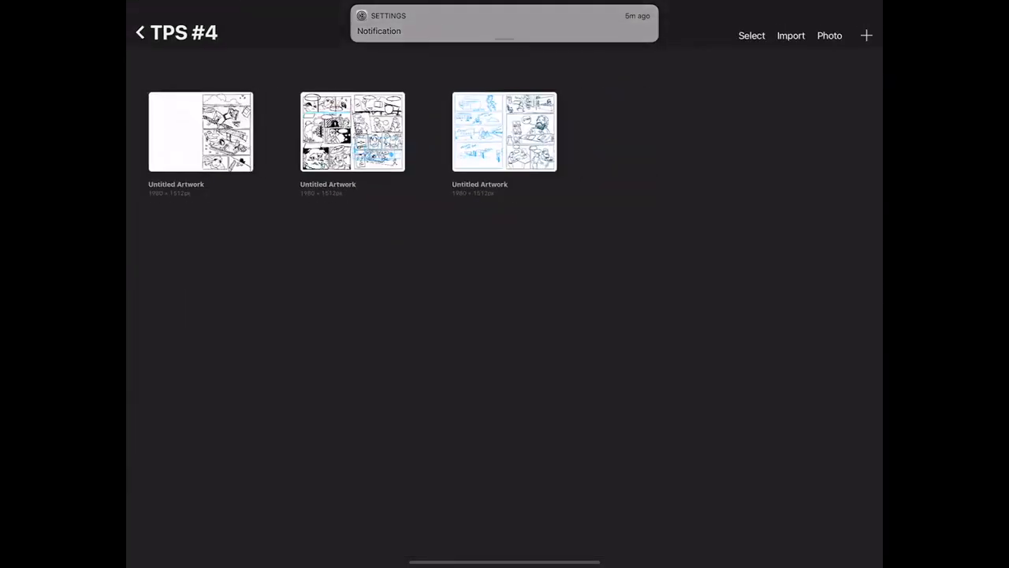
click(504, 132)
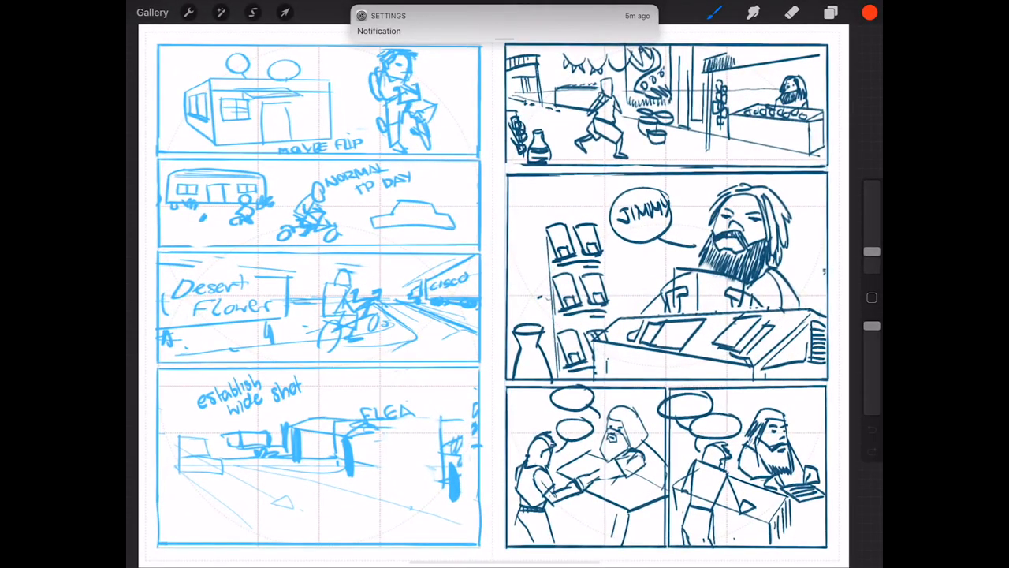